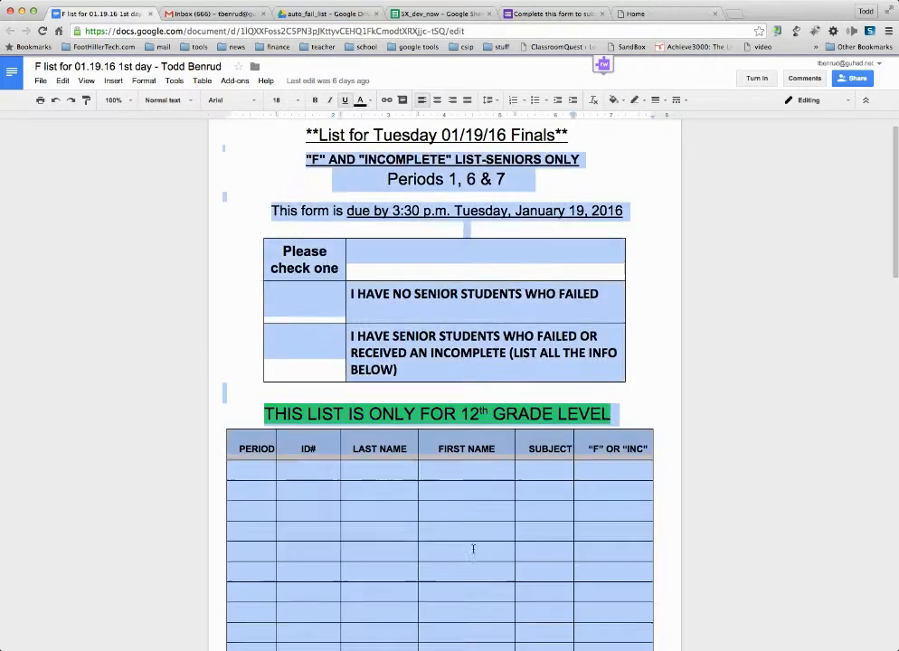
- Review the empty student table, then switch to the failing-students submission form
scroll(down, 3)
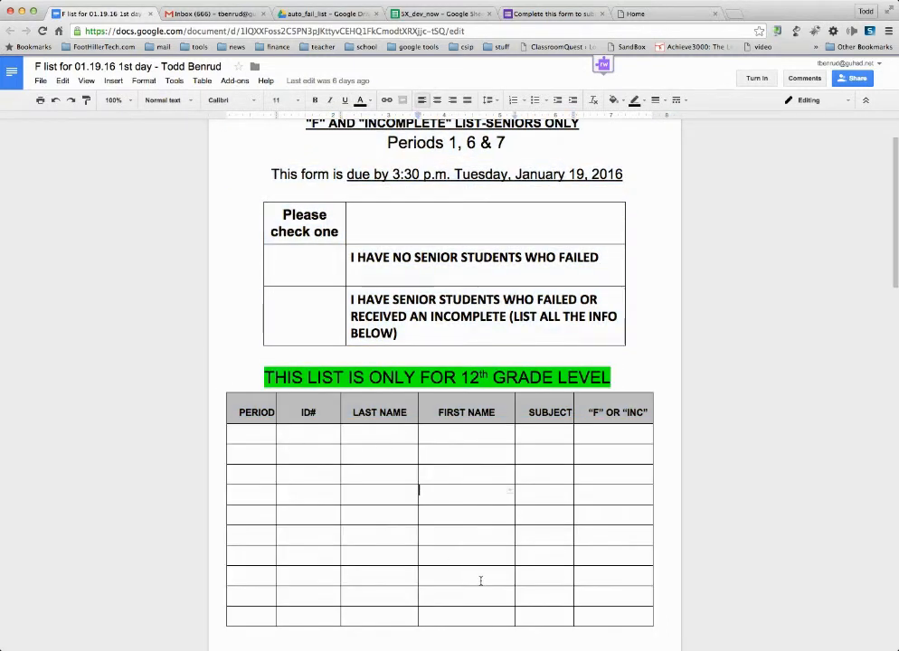
mouse_move(499, 571)
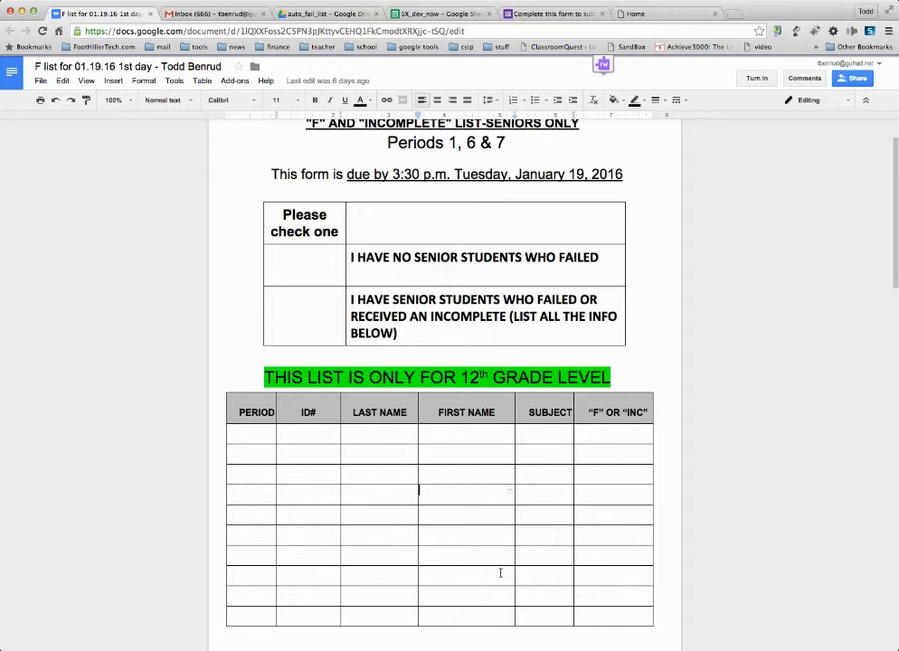
mouse_move(453, 531)
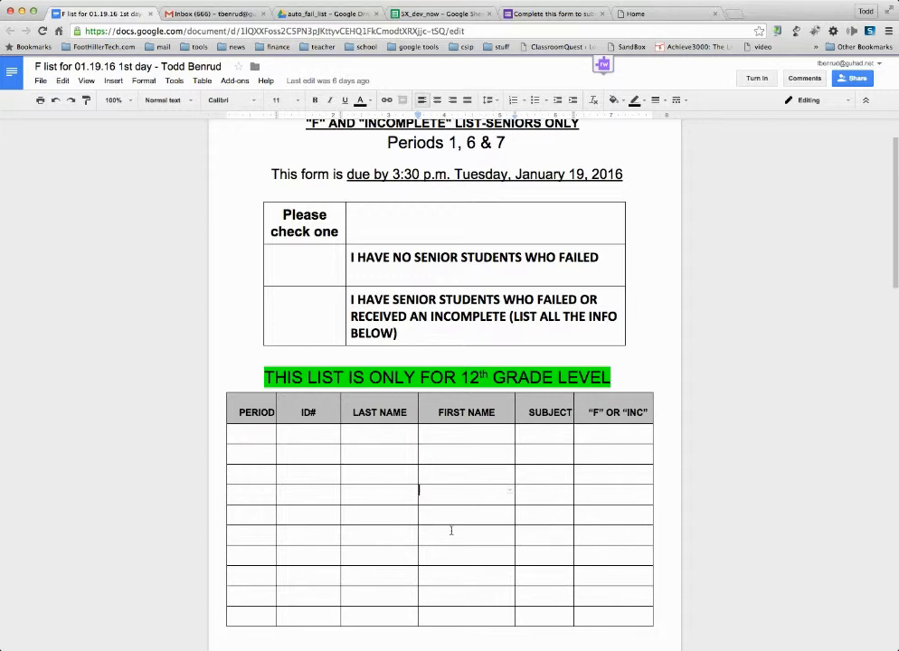
click(249, 432)
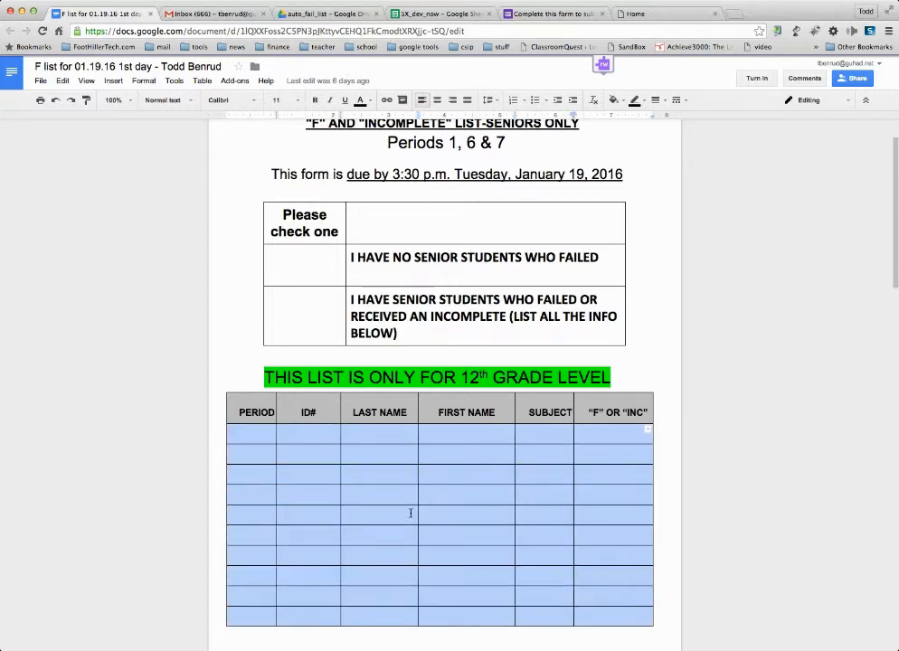
mouse_move(618, 608)
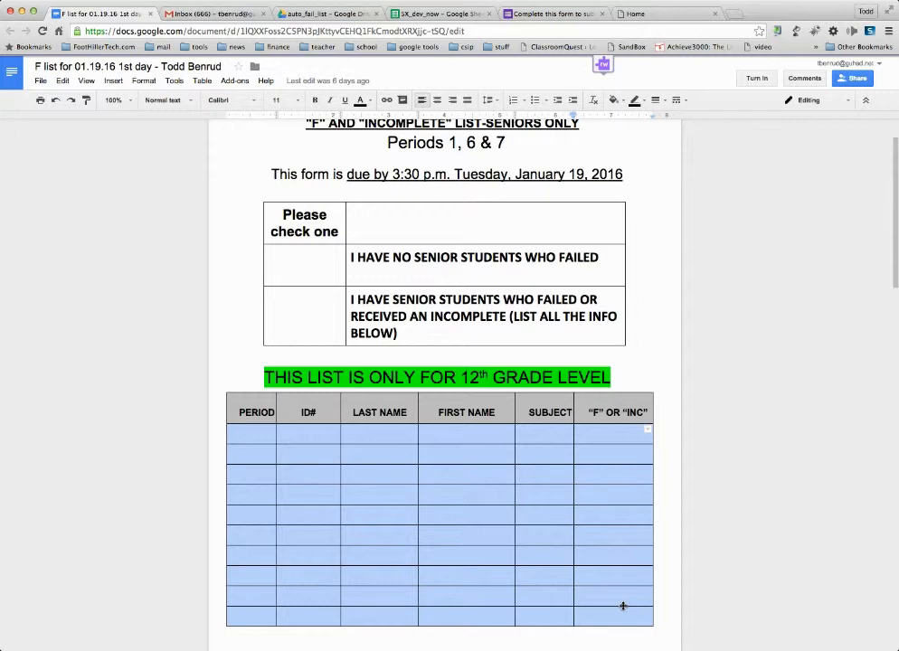
mouse_move(199, 264)
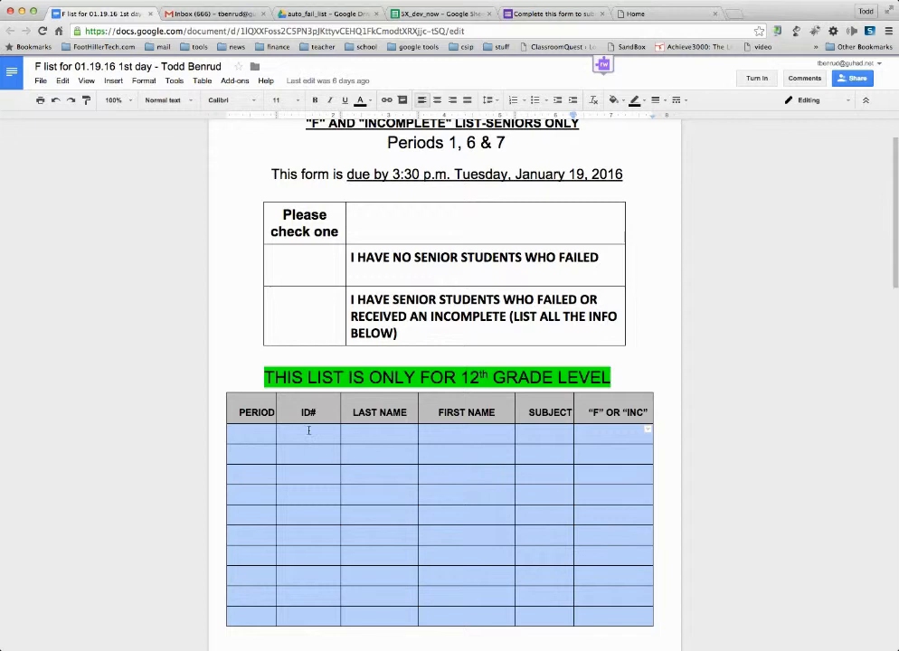
click(250, 434)
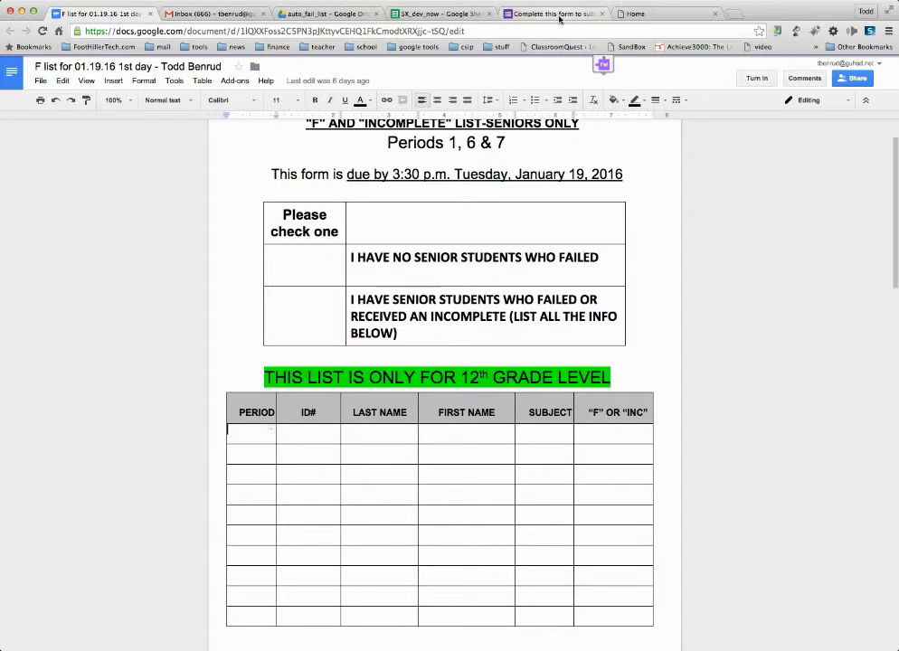
click(552, 12)
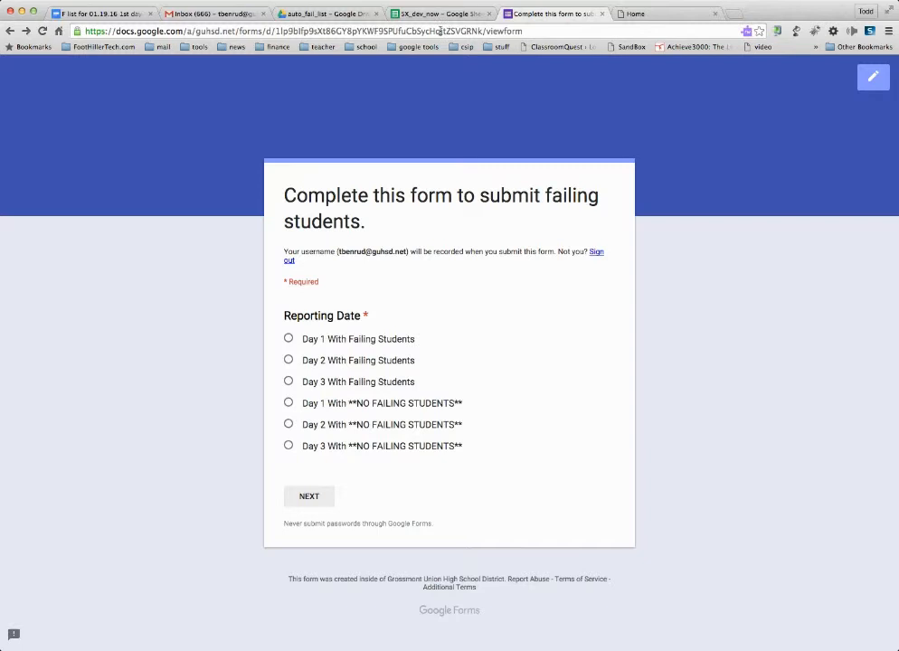
mouse_move(394, 127)
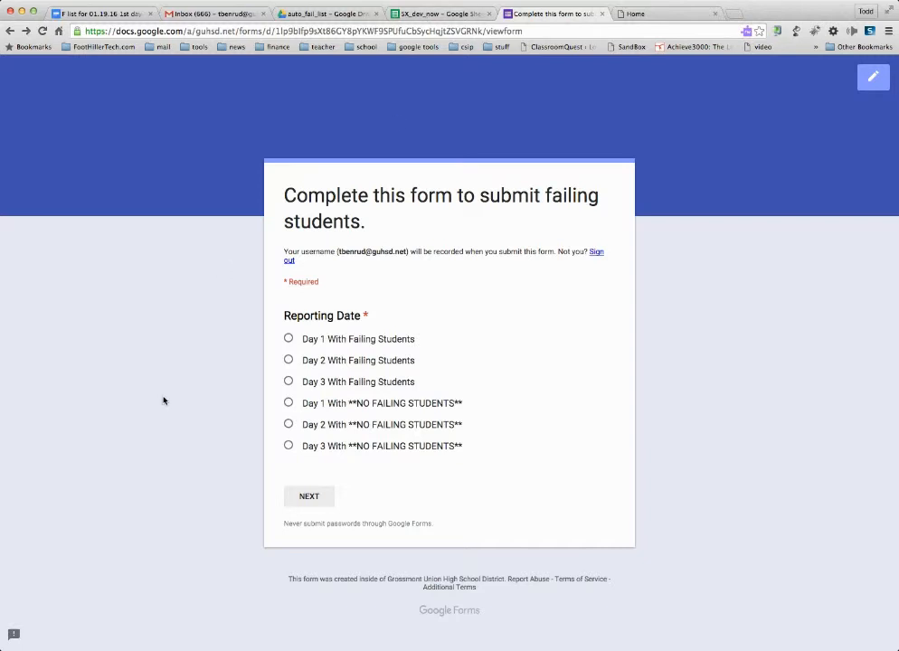
- Switch to the collecting spreadsheet and view its responses sheet
click(442, 14)
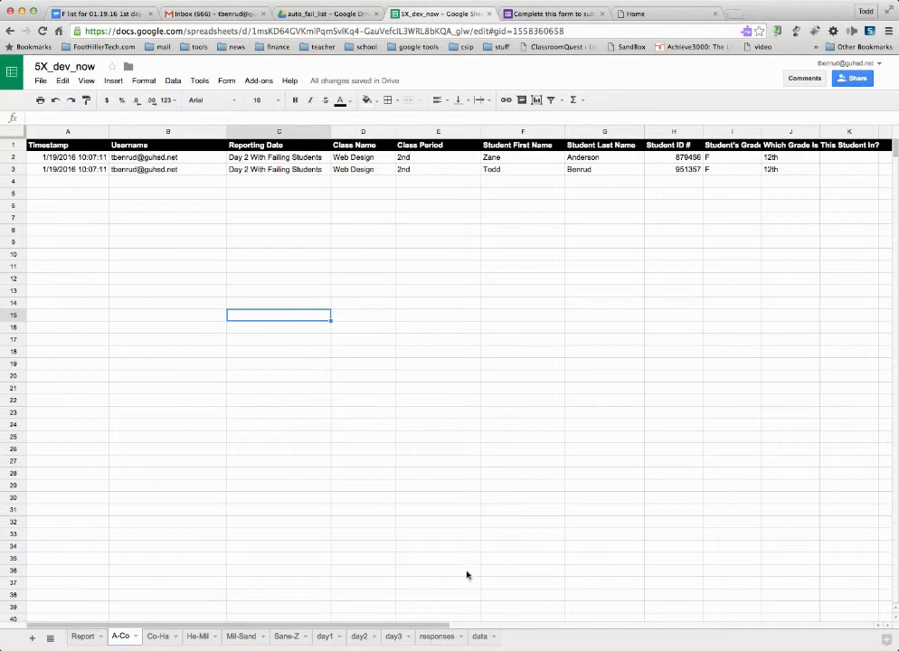
click(438, 637)
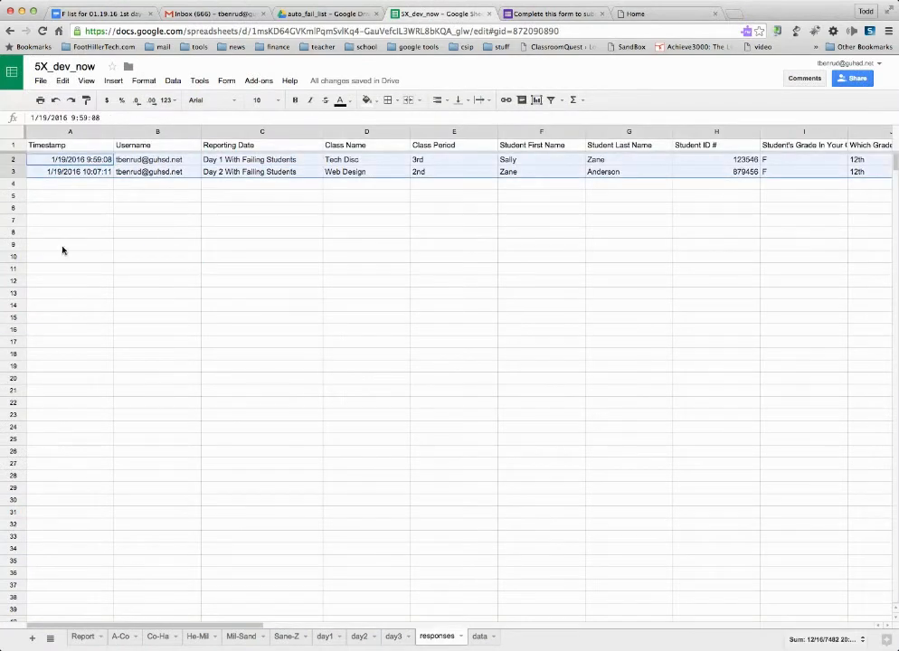
mouse_move(503, 512)
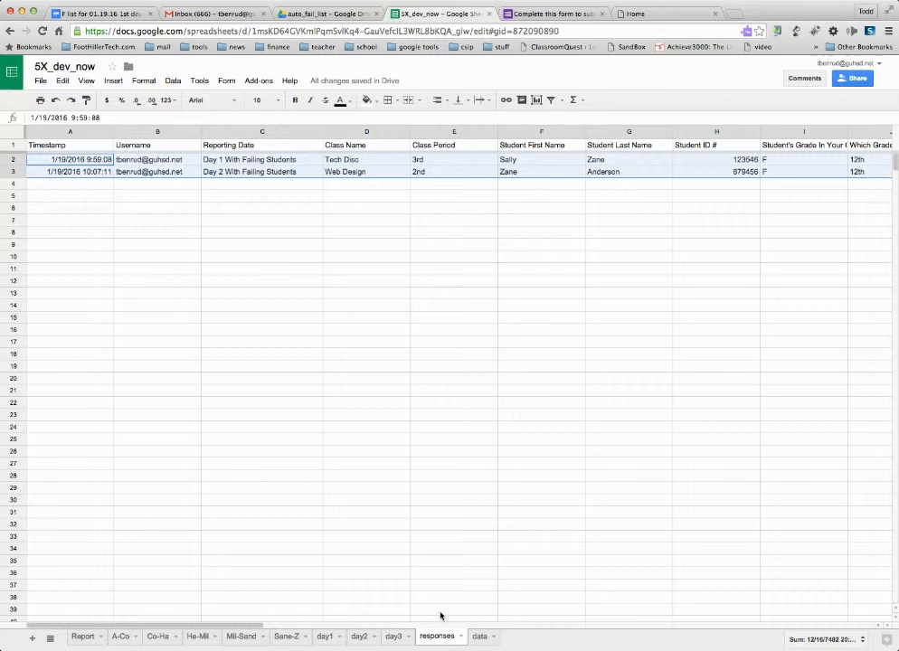
mouse_move(420, 558)
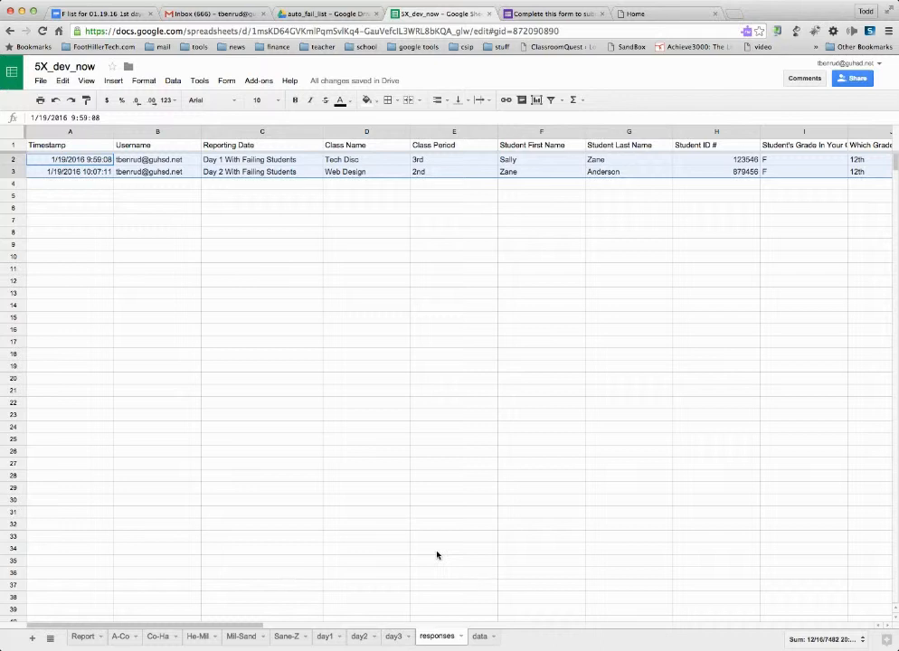
mouse_move(433, 550)
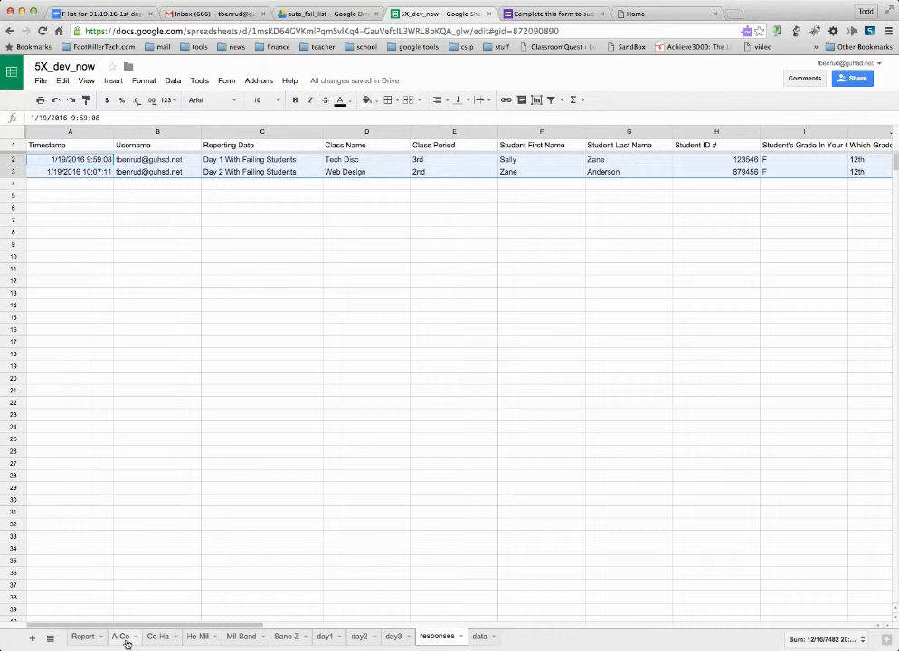
- Browse the A-Co, day1 and day3 sheets, then land on the Report sheet
click(120, 637)
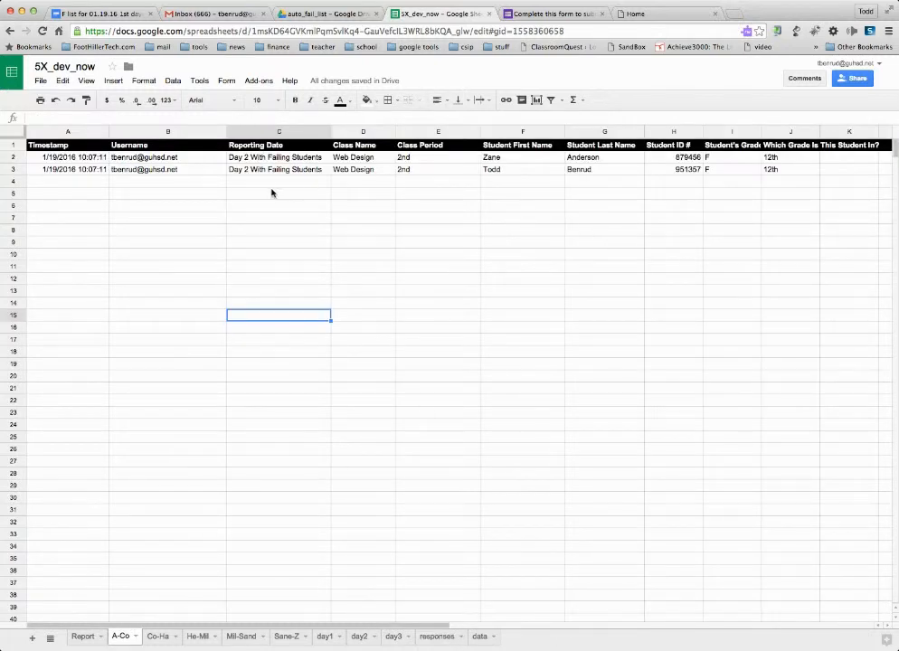
mouse_move(277, 197)
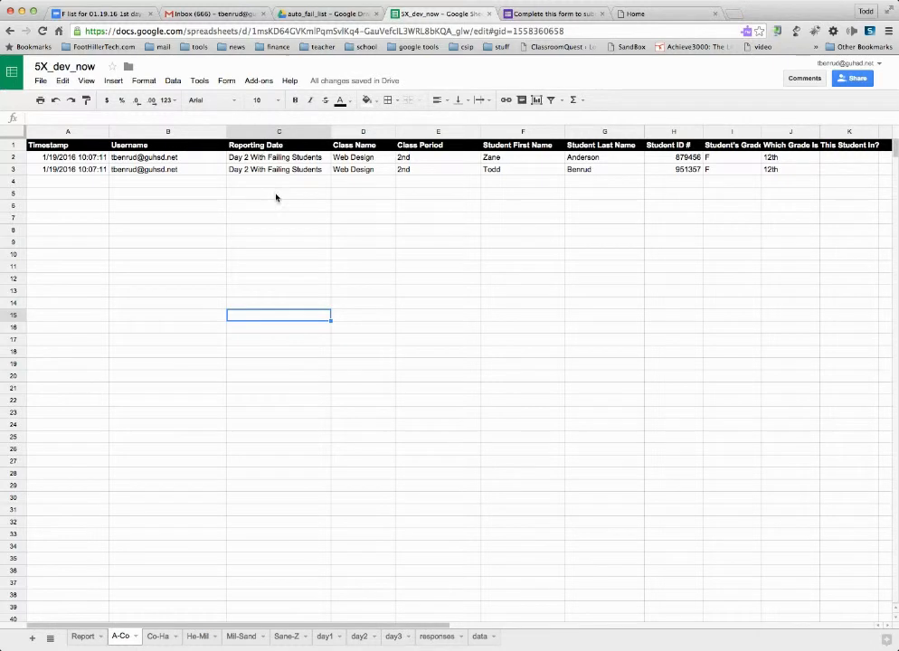
click(325, 637)
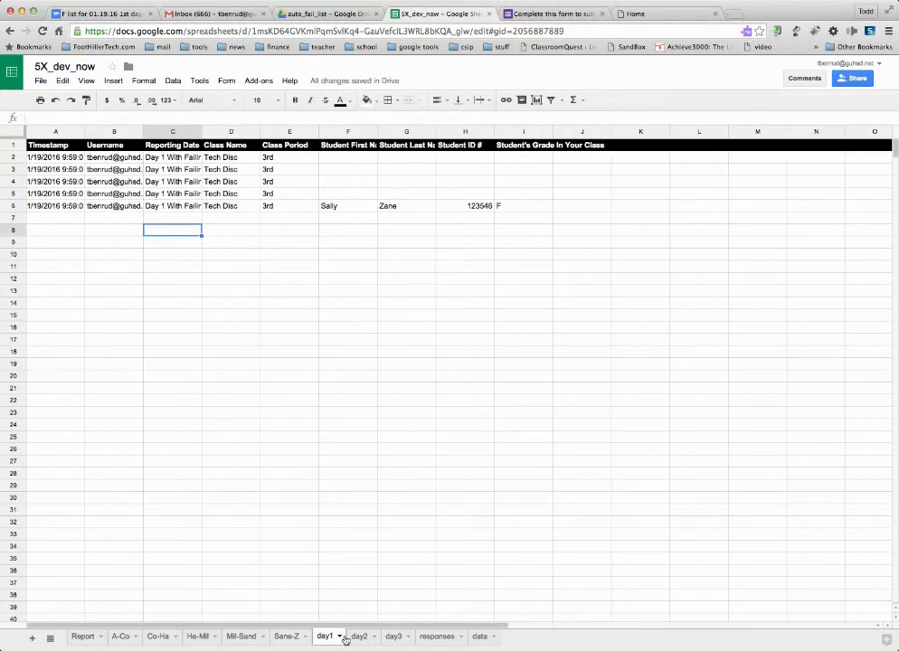
click(393, 637)
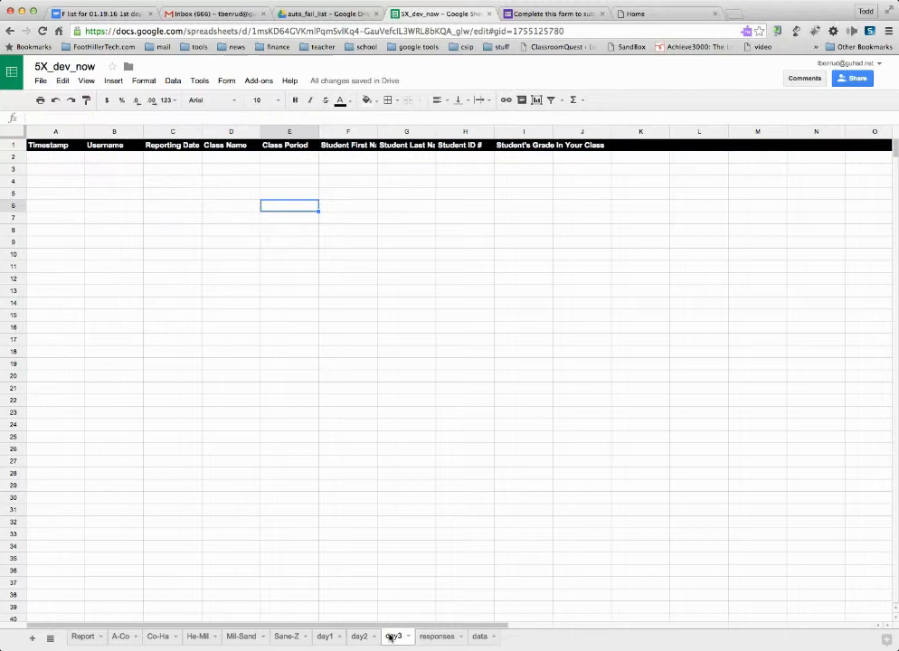
click(394, 637)
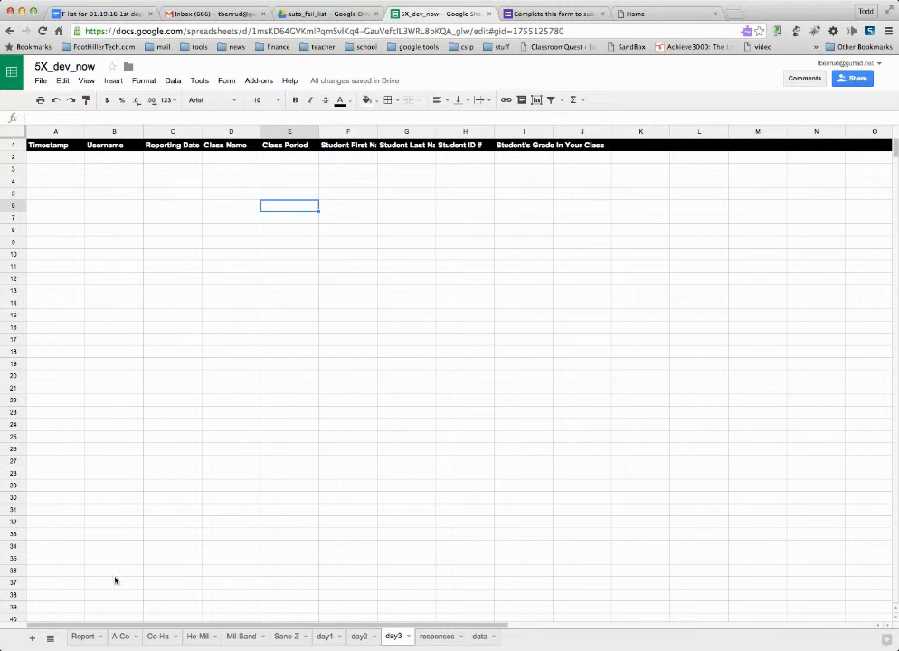
click(83, 636)
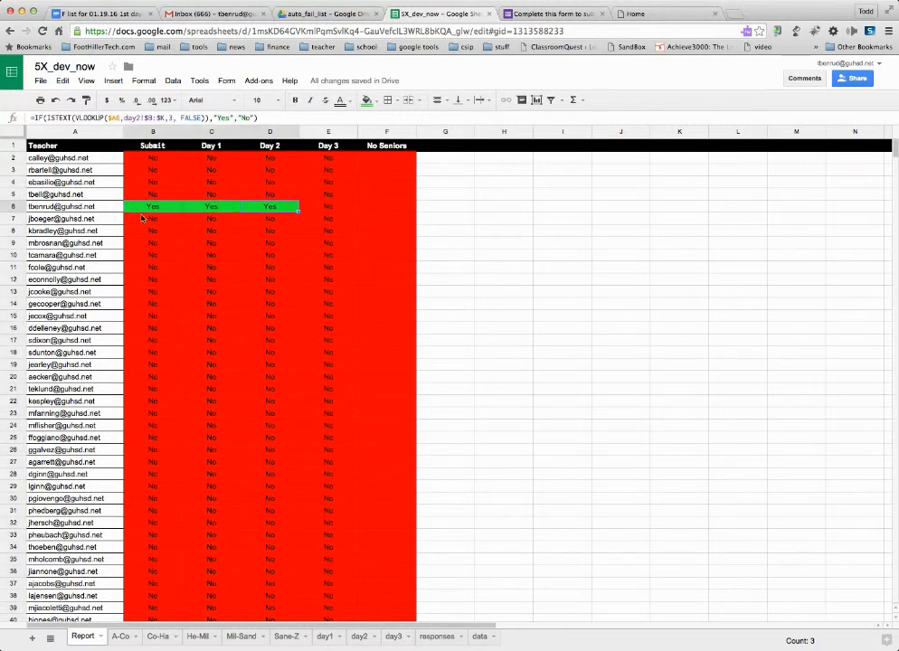
- Inspect a teacher's Day 3 status cell, then switch back to the form
click(329, 206)
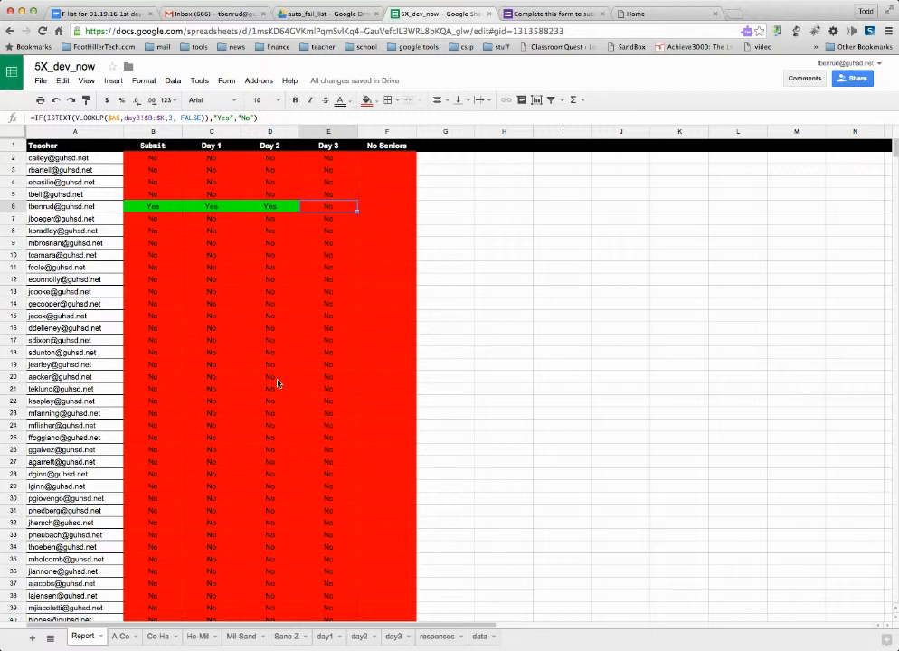
mouse_move(506, 358)
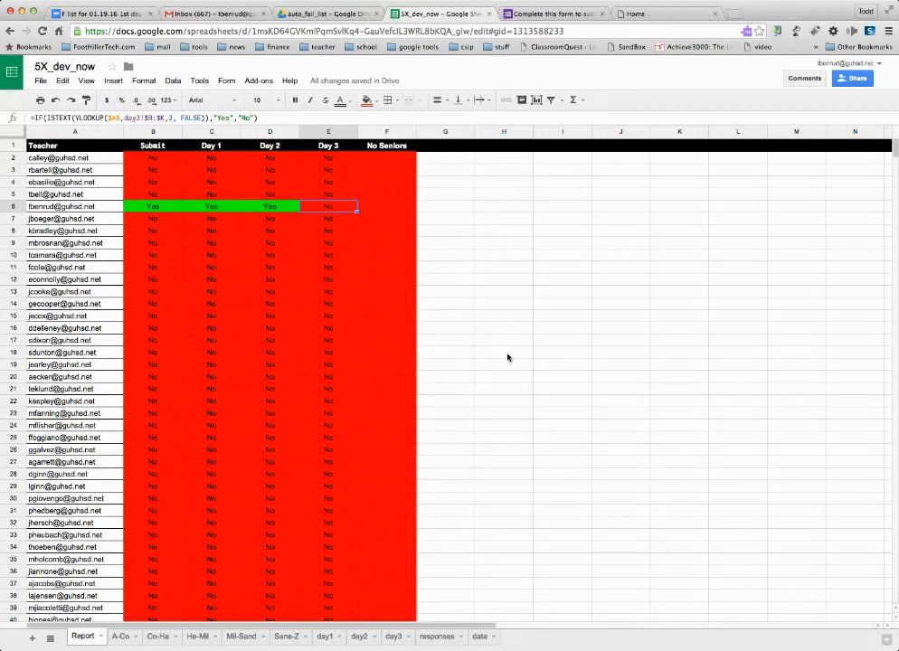
click(551, 13)
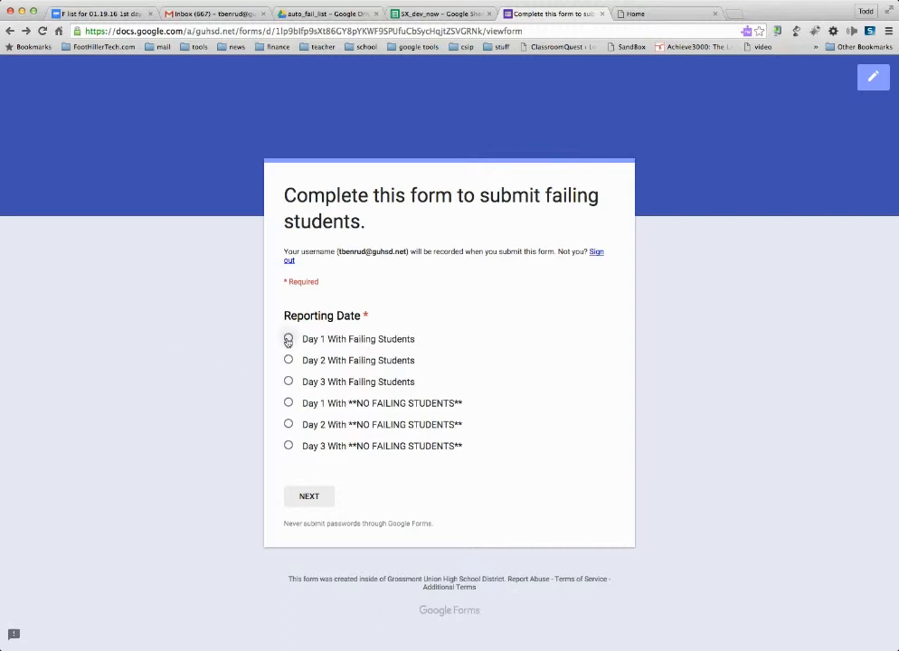
- Choose 'Day 3 With Failing Students' as the reporting date and continue to Class Information
click(288, 338)
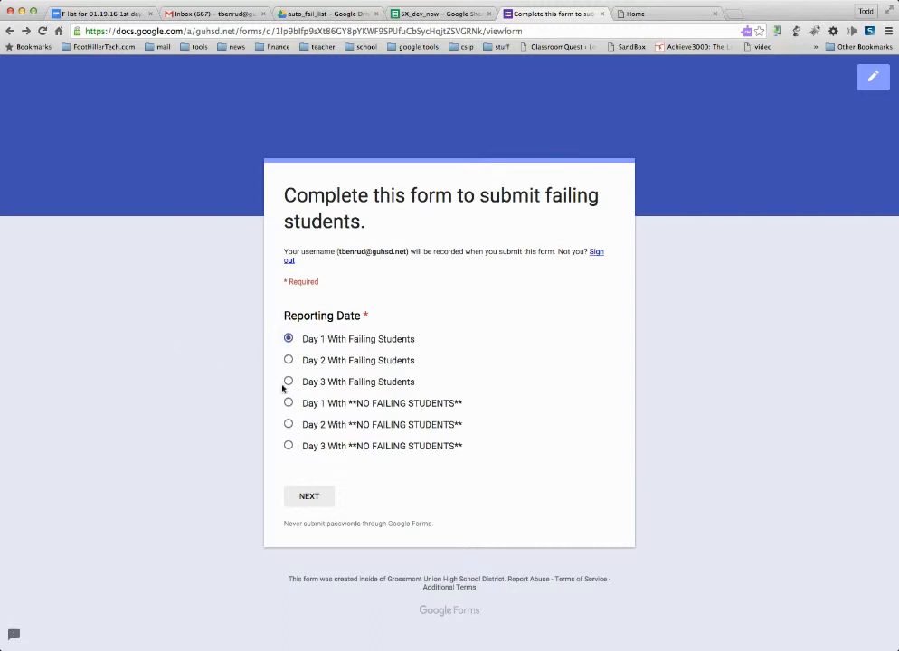
click(287, 445)
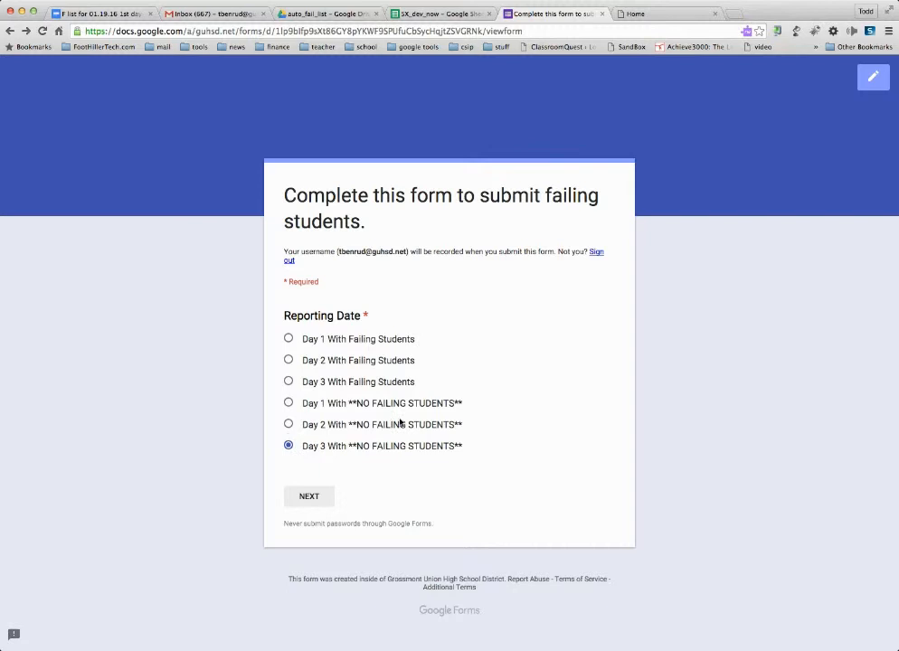
mouse_move(405, 536)
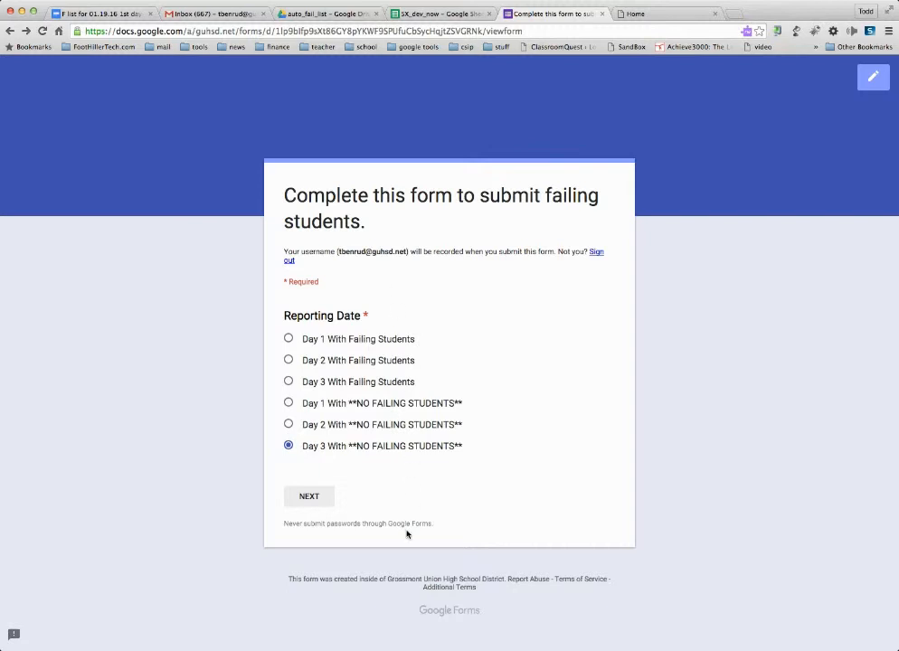
click(289, 382)
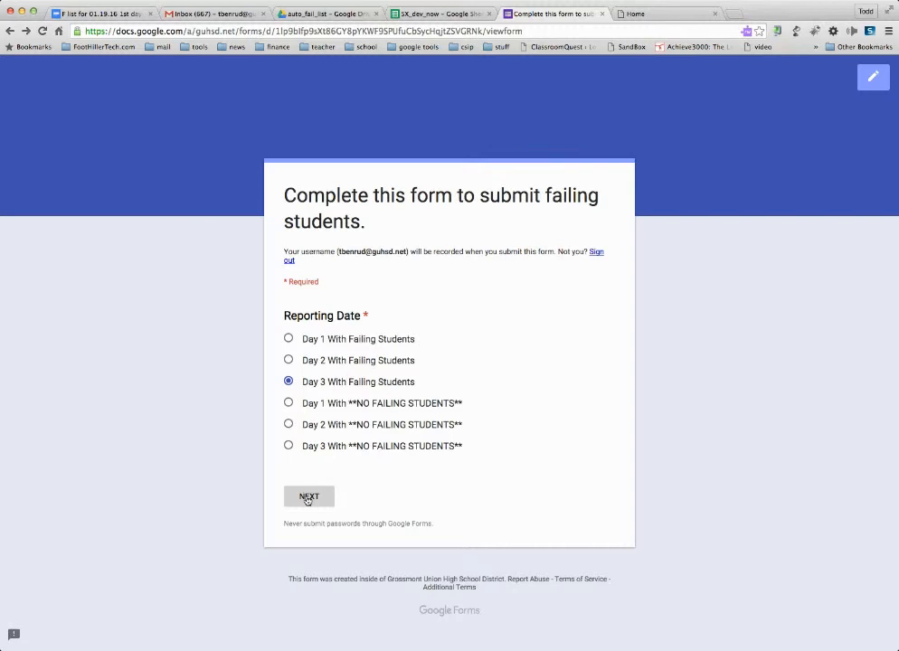
click(308, 496)
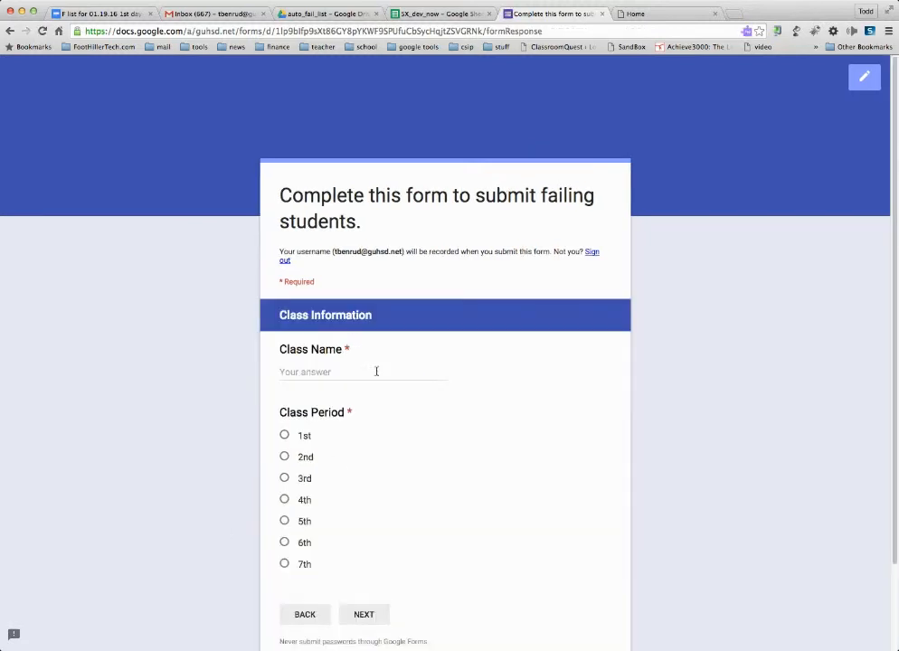
- Enter 'Global IT' as the class name and choose 4th period
click(362, 373)
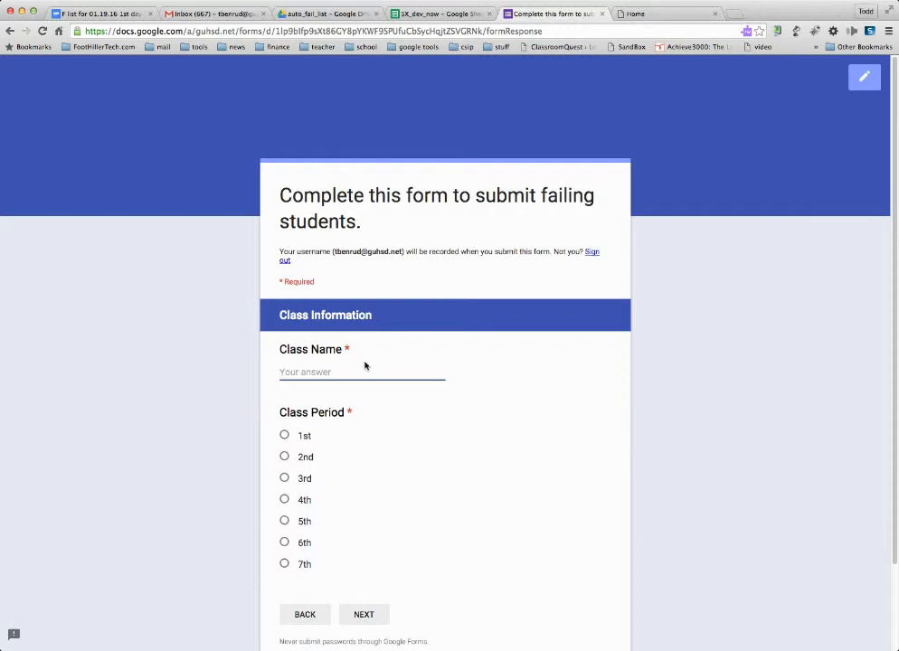
text(Global IT)
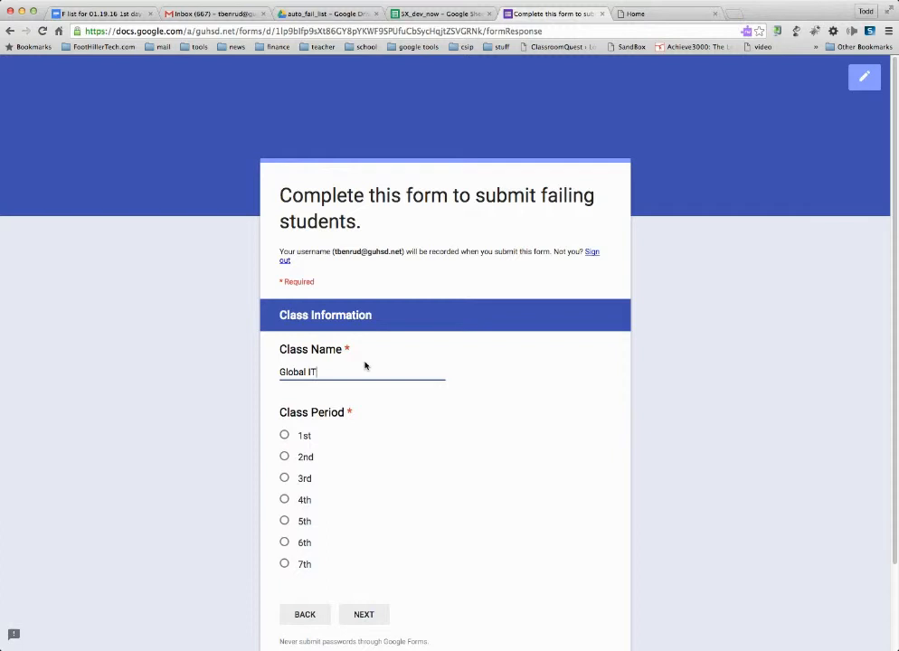
click(284, 500)
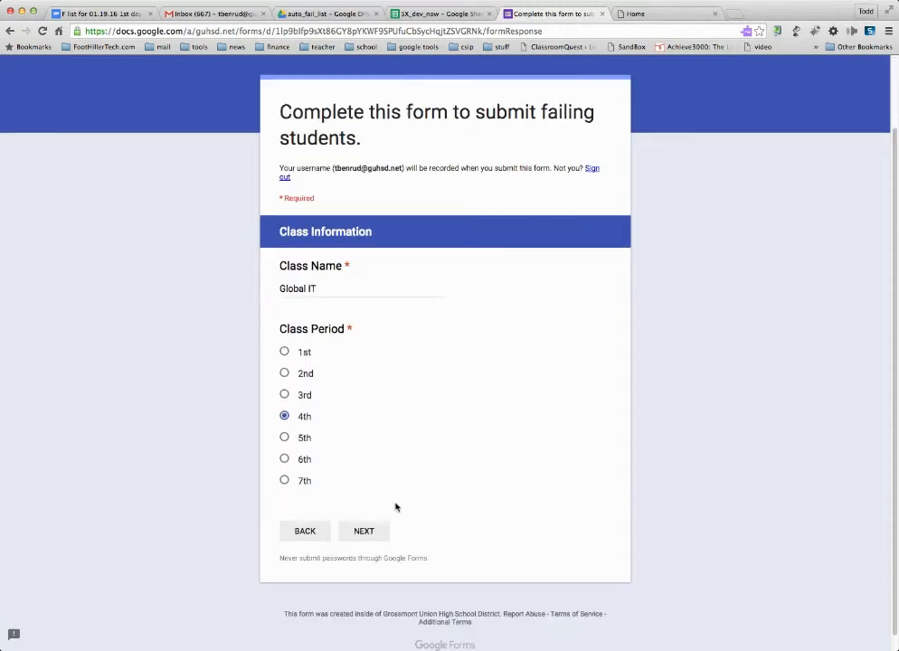
mouse_move(364, 532)
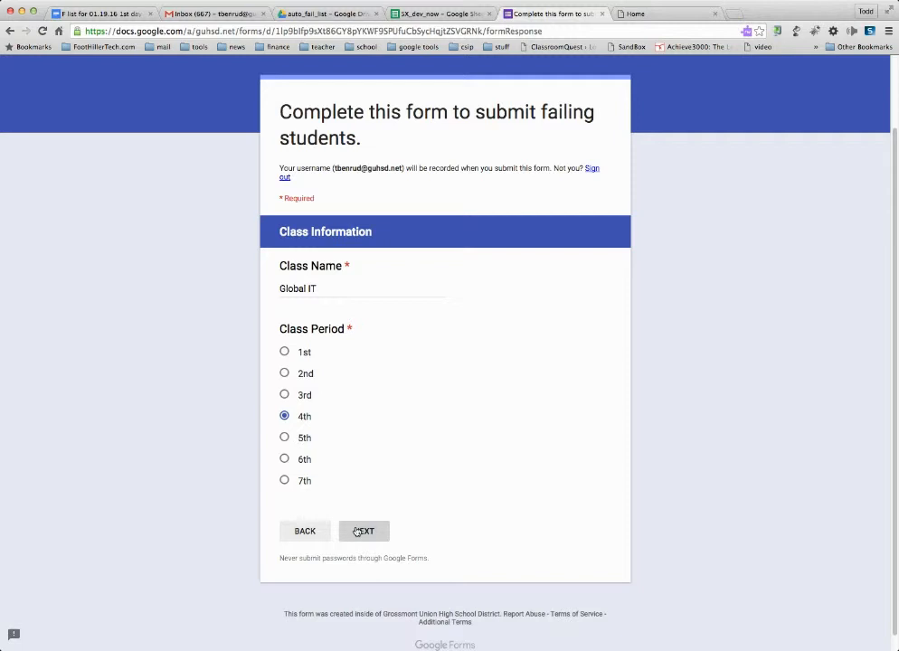
click(364, 532)
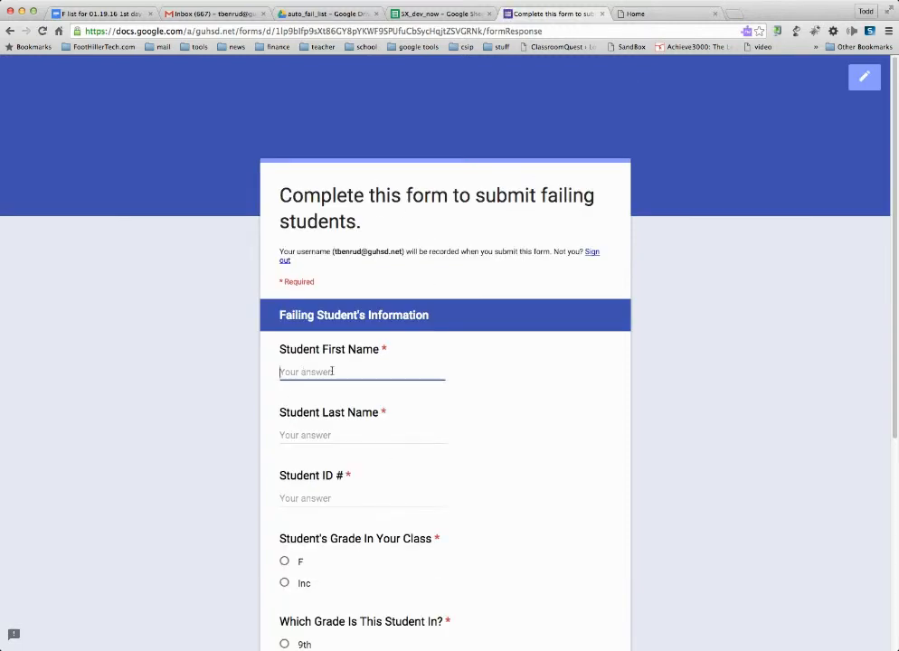
text(Mike)
click(362, 436)
text(Jones)
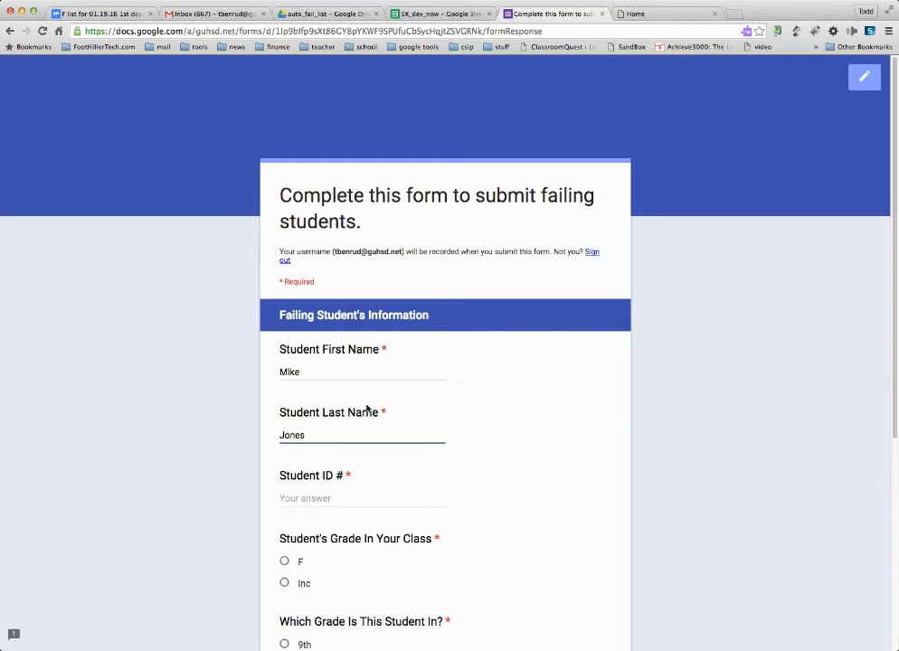
text(456897)
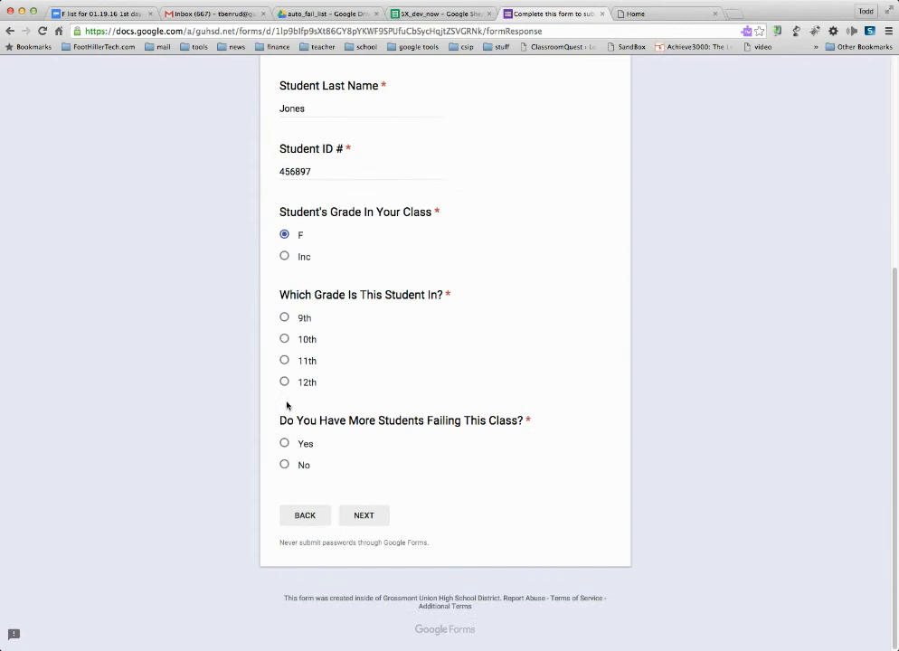
click(284, 382)
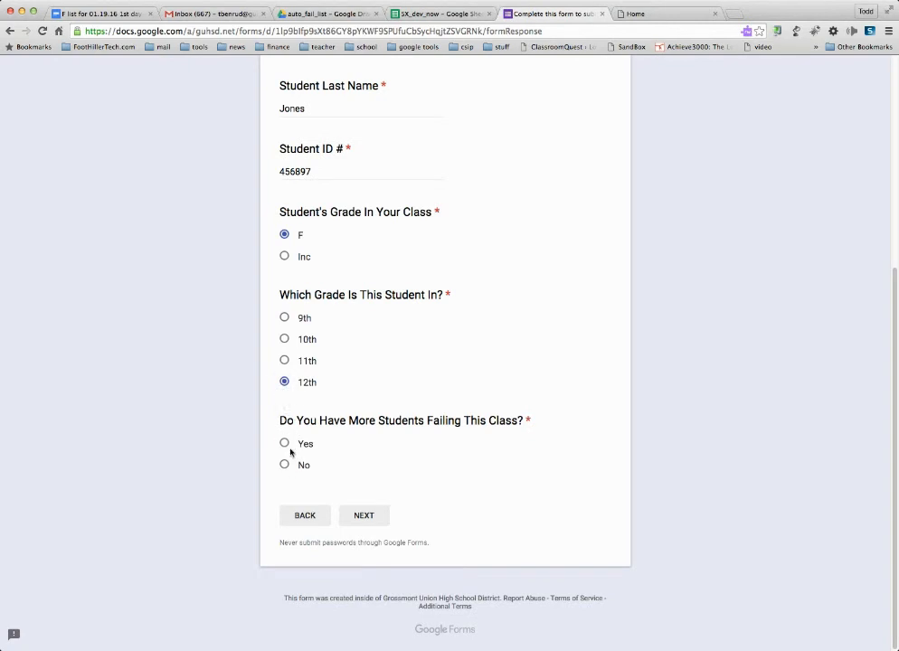
click(286, 444)
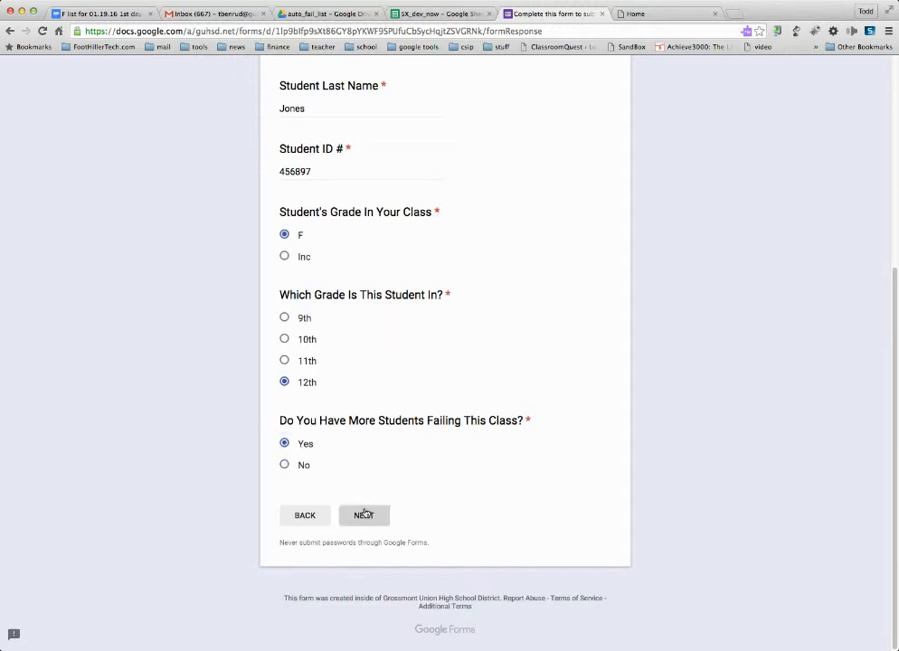
click(364, 514)
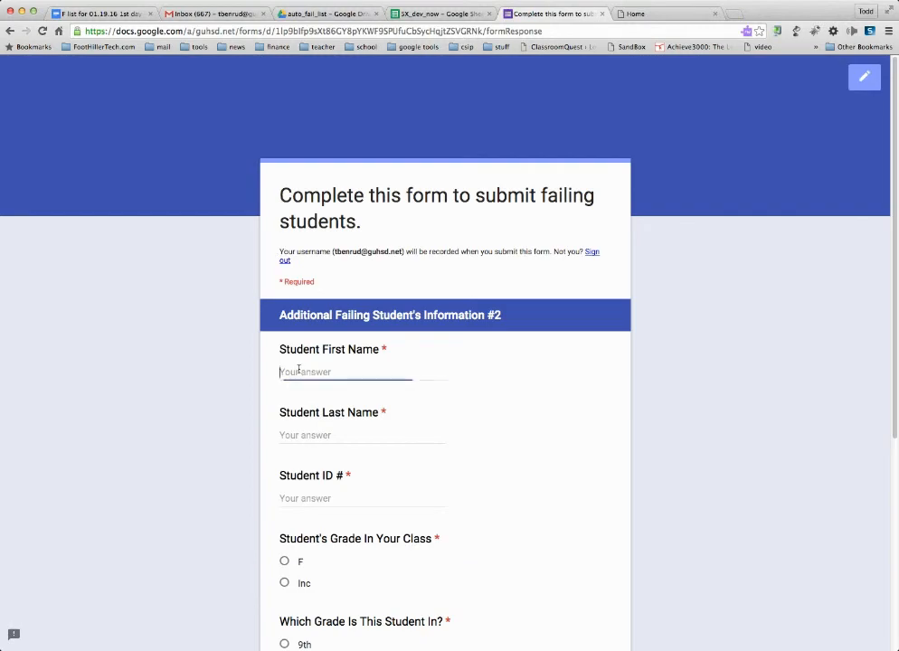
text(Sue)
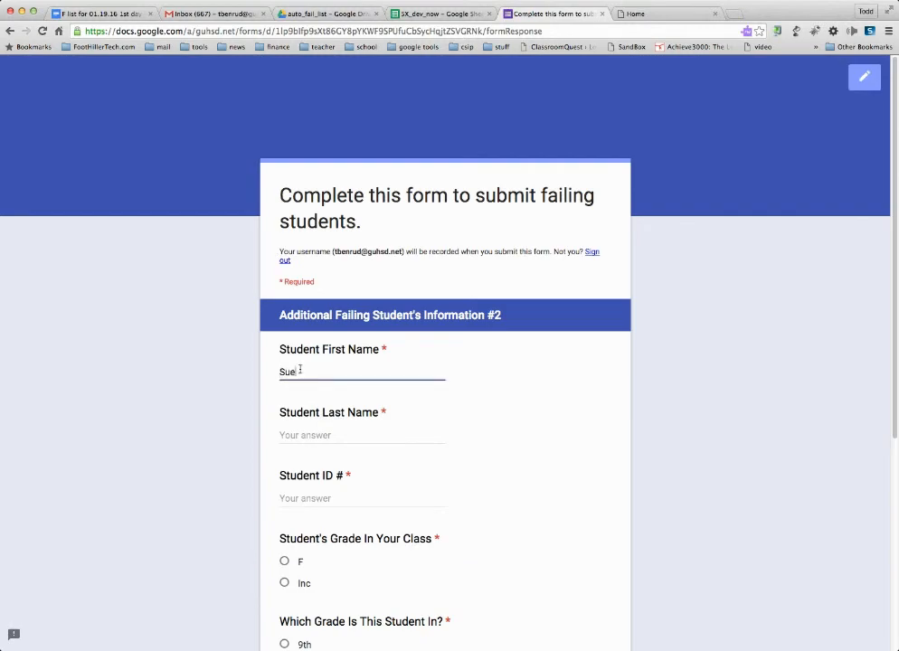
text(Miles)
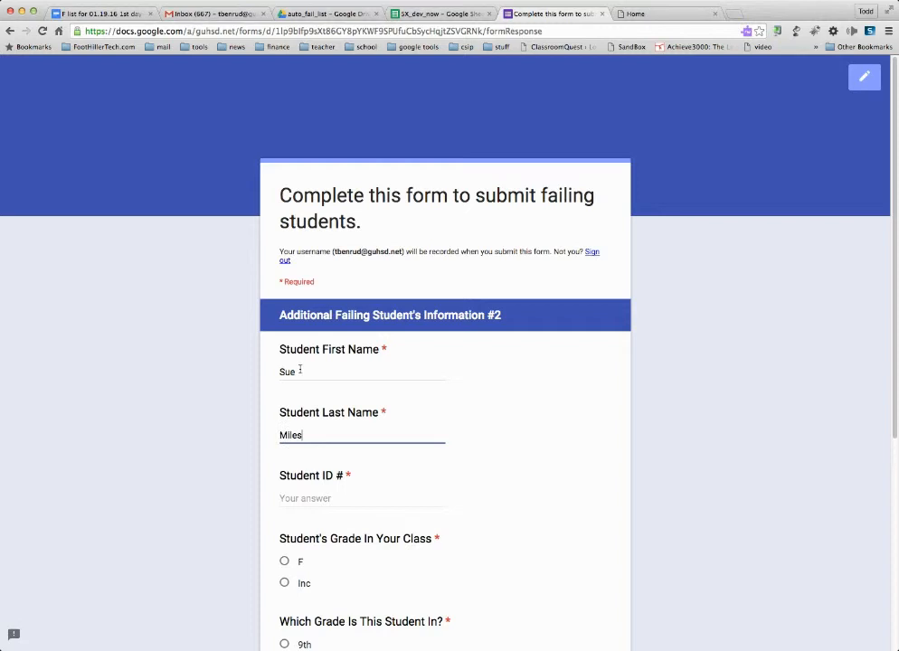
text(9635)
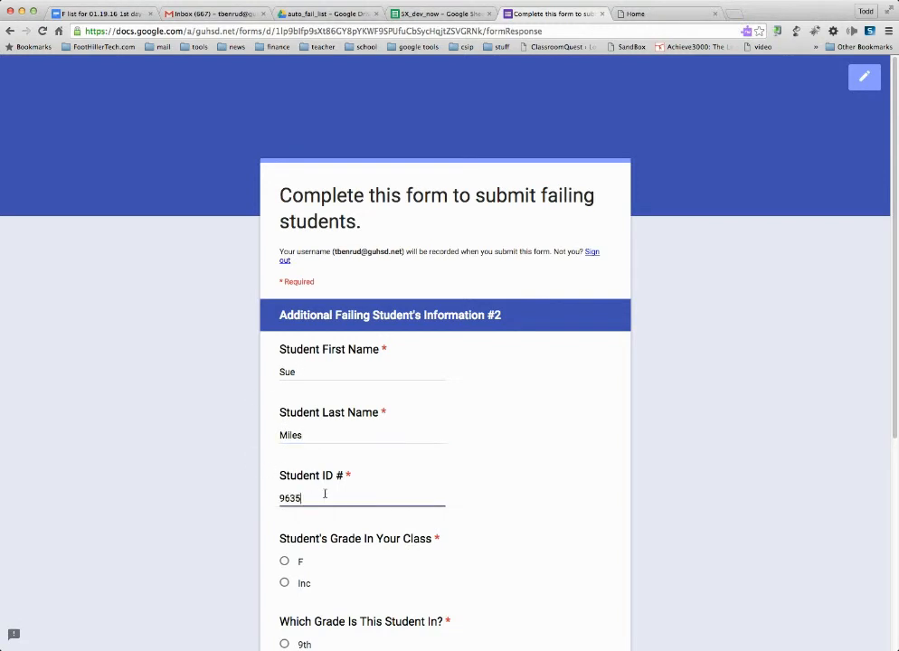
text(74)
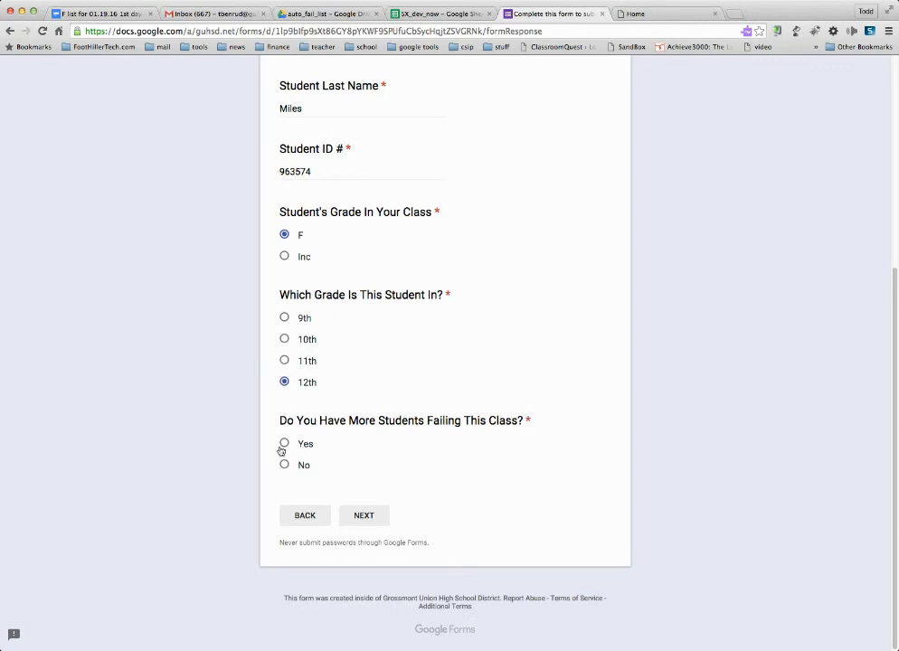
click(284, 463)
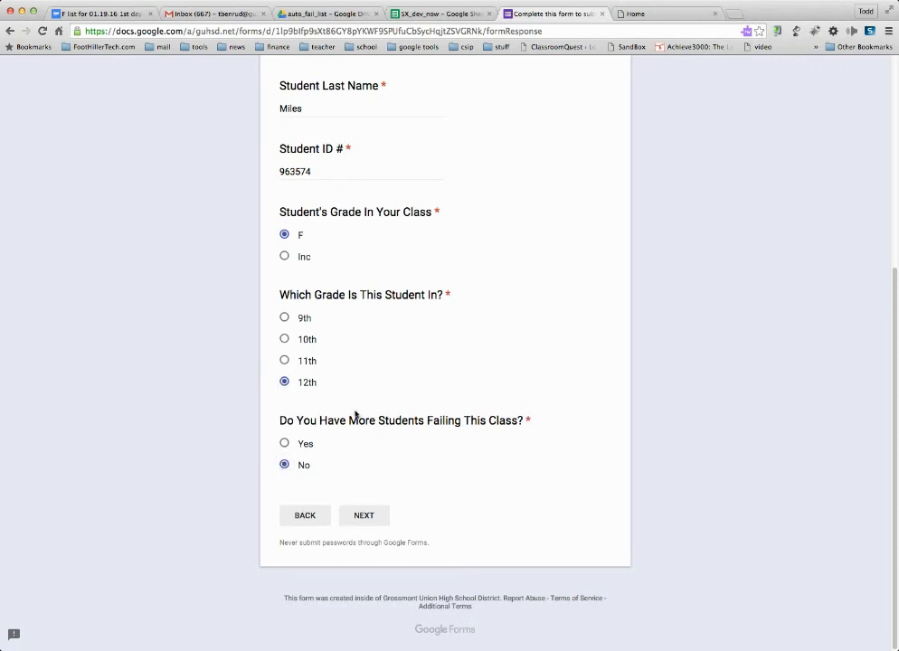
mouse_move(367, 536)
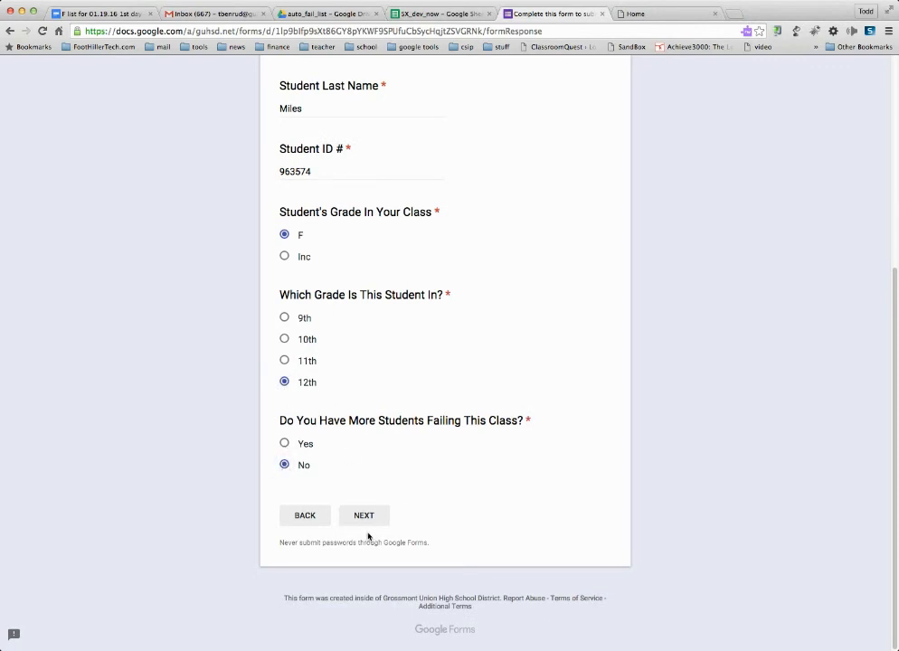
click(363, 514)
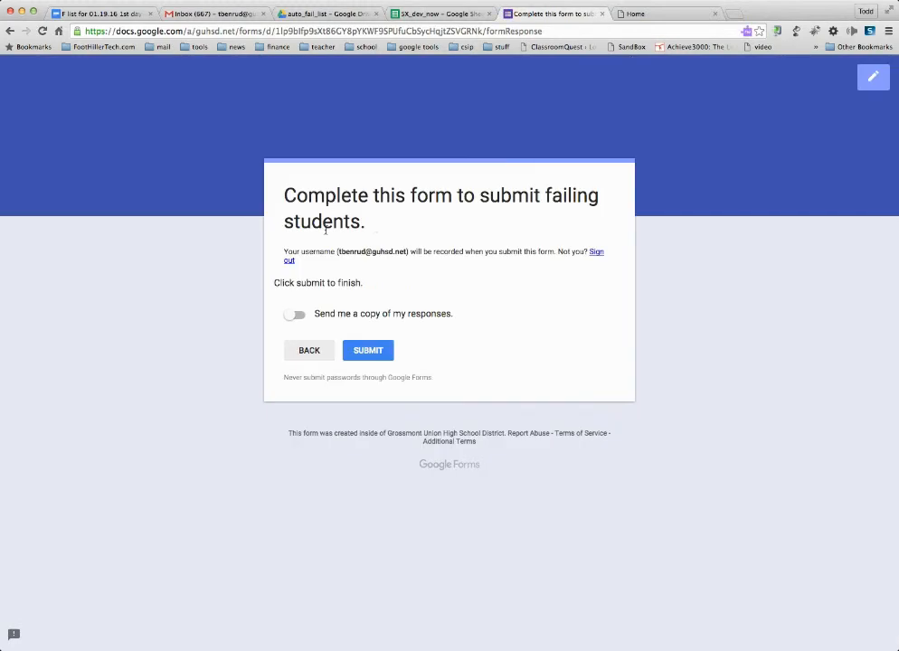
click(367, 351)
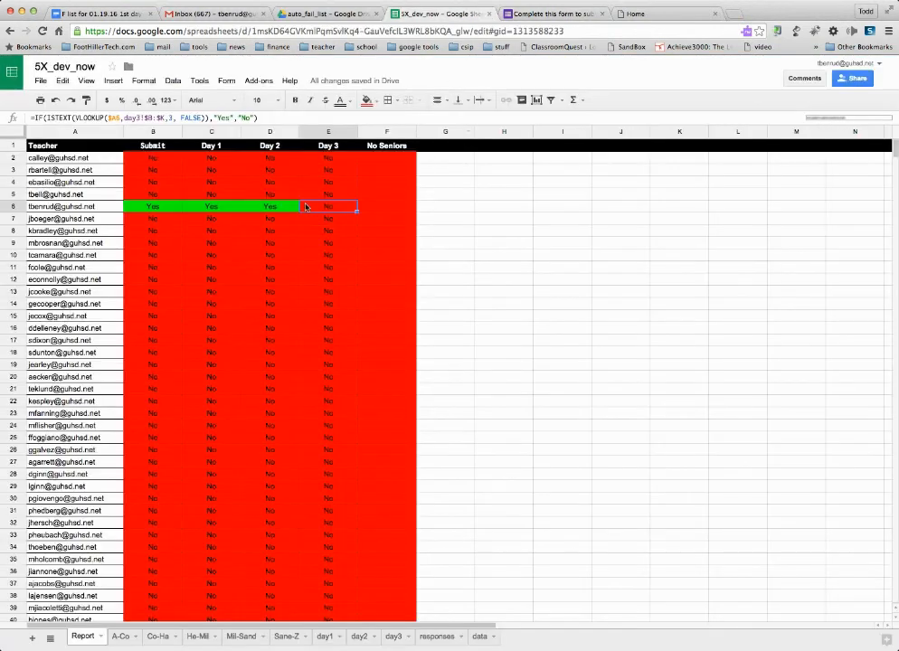
click(438, 637)
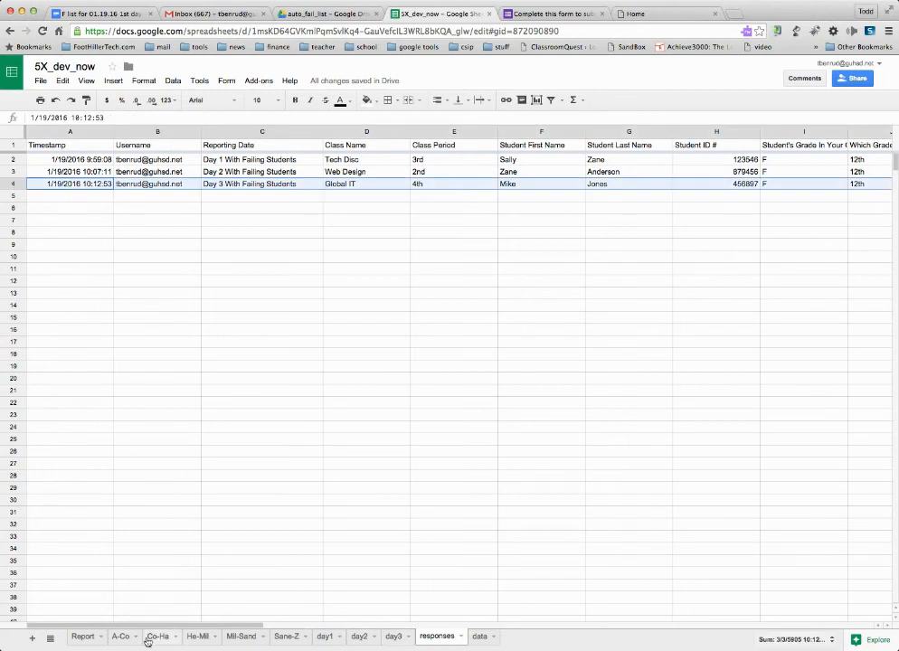
click(393, 637)
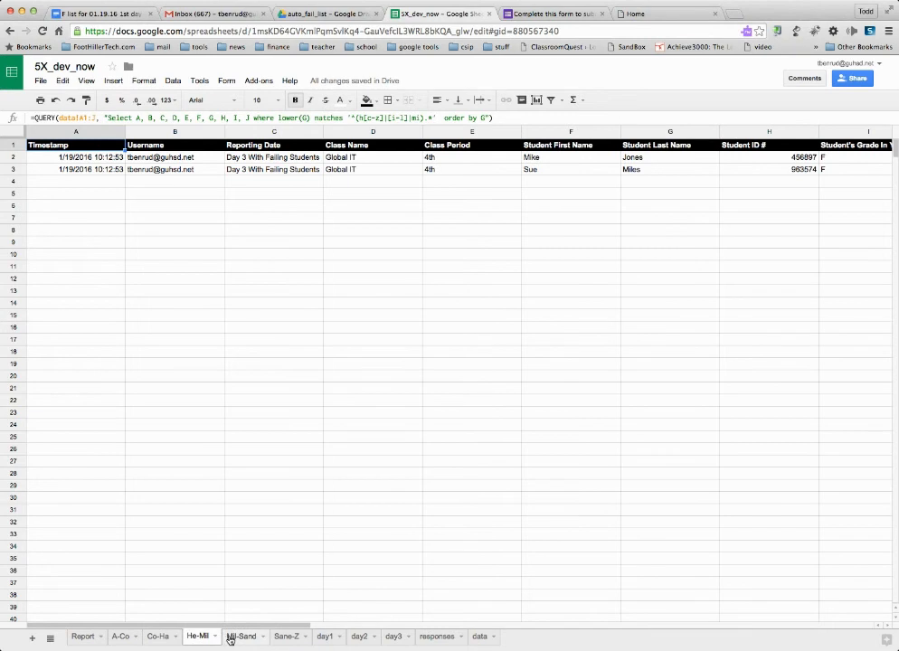
click(669, 170)
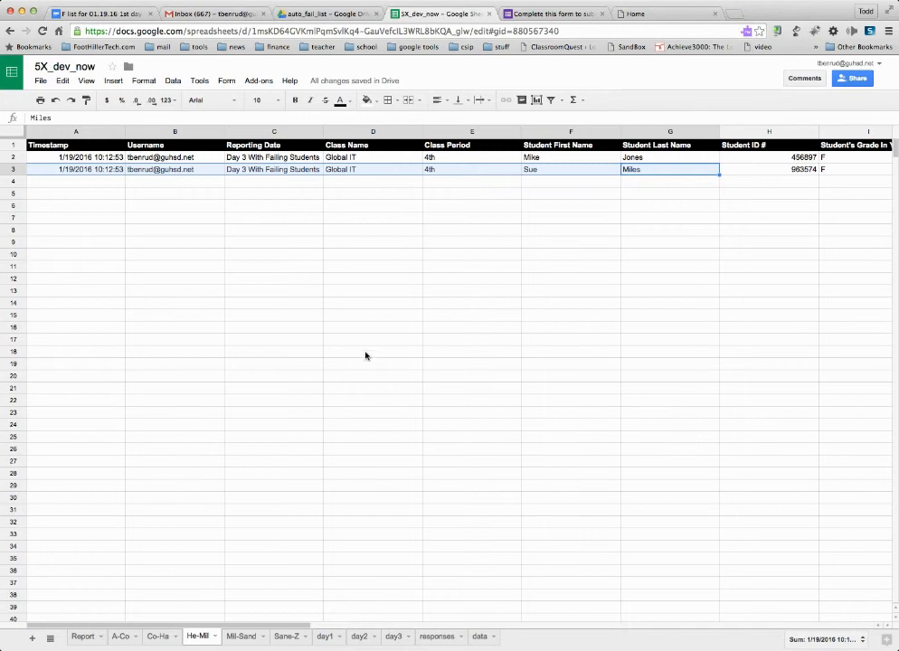
mouse_move(398, 384)
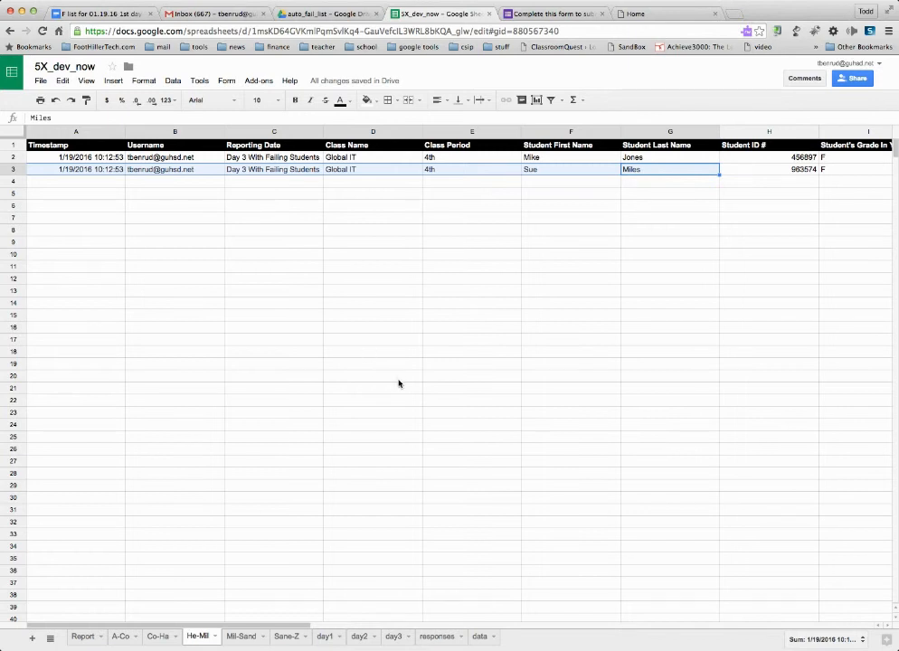
click(471, 341)
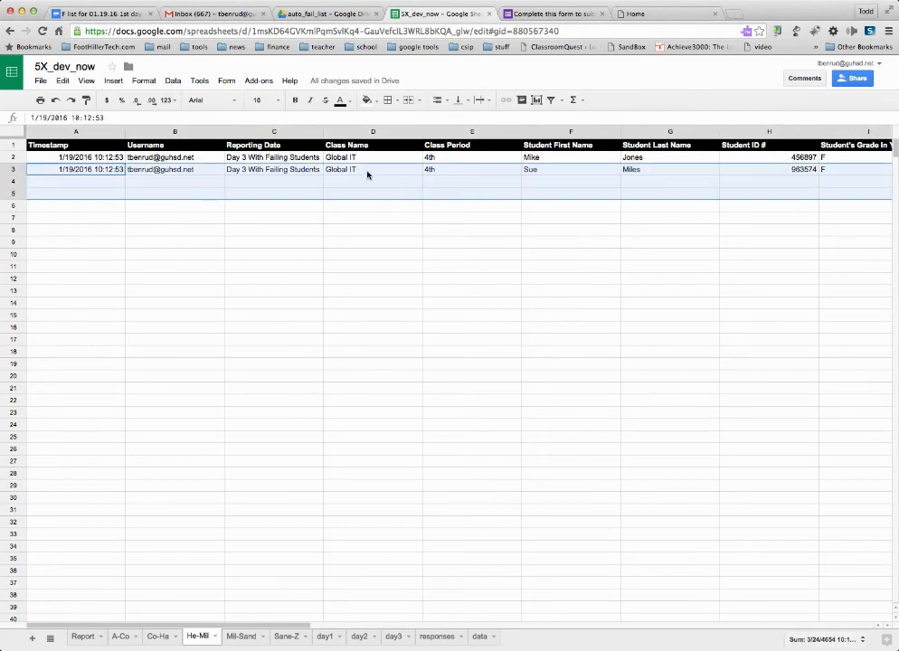
mouse_move(576, 213)
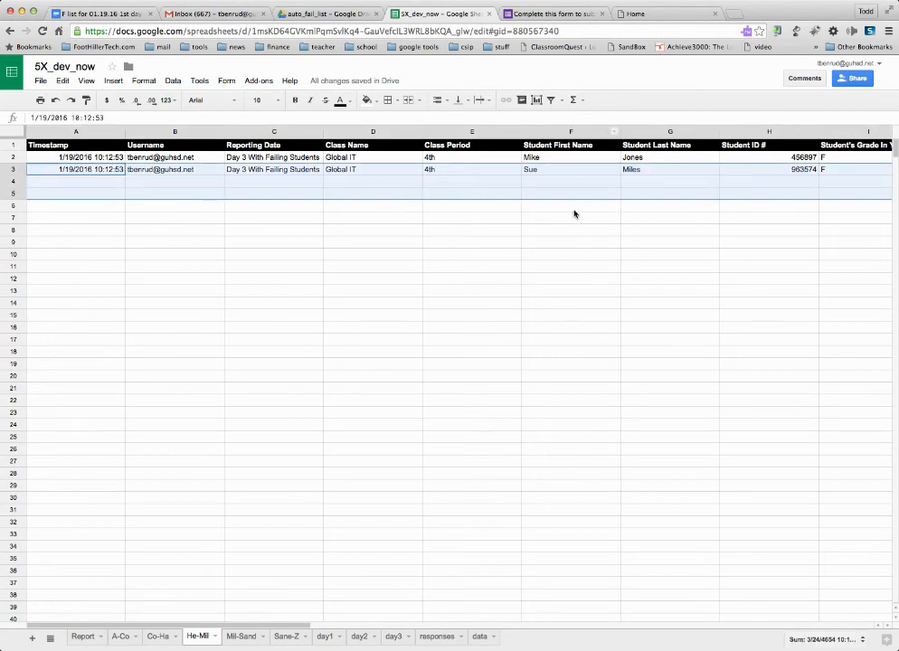
click(572, 230)
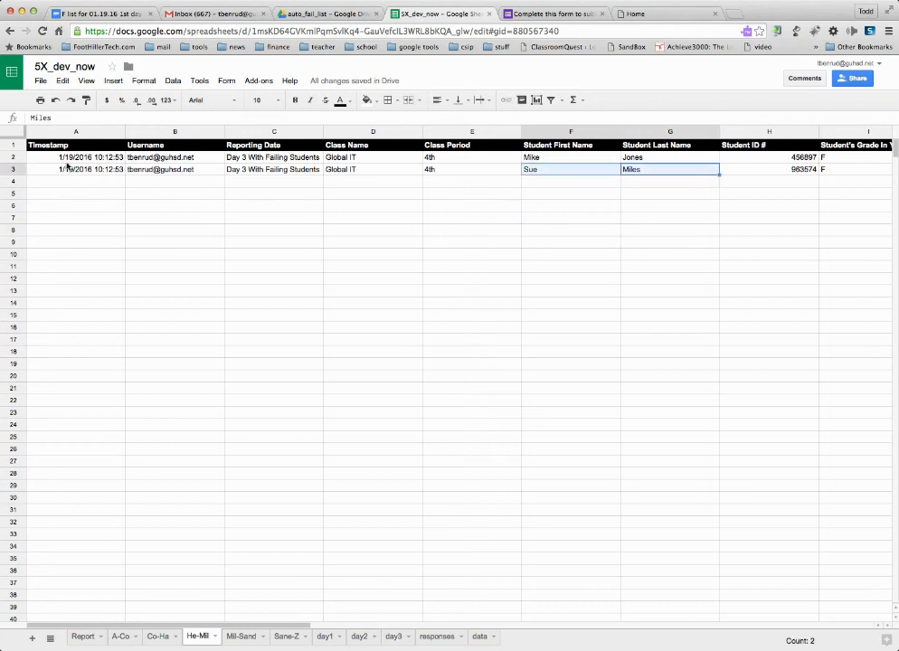
click(365, 101)
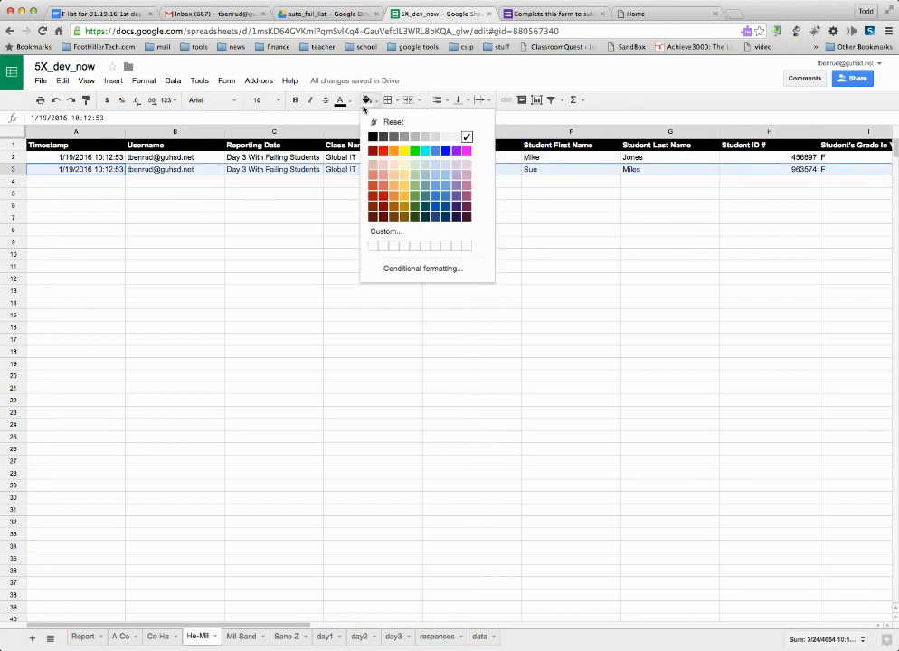
click(414, 150)
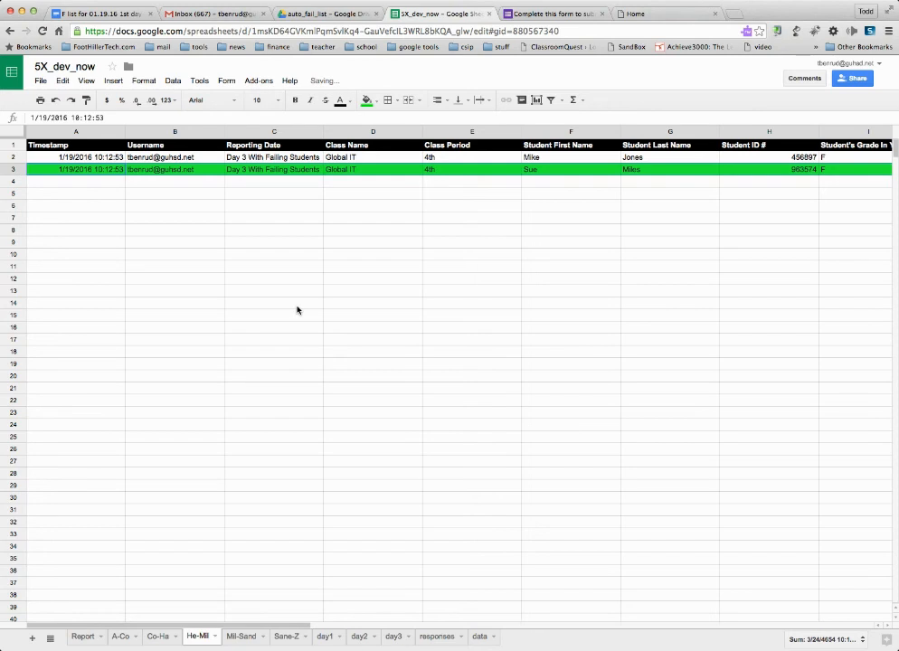
click(670, 171)
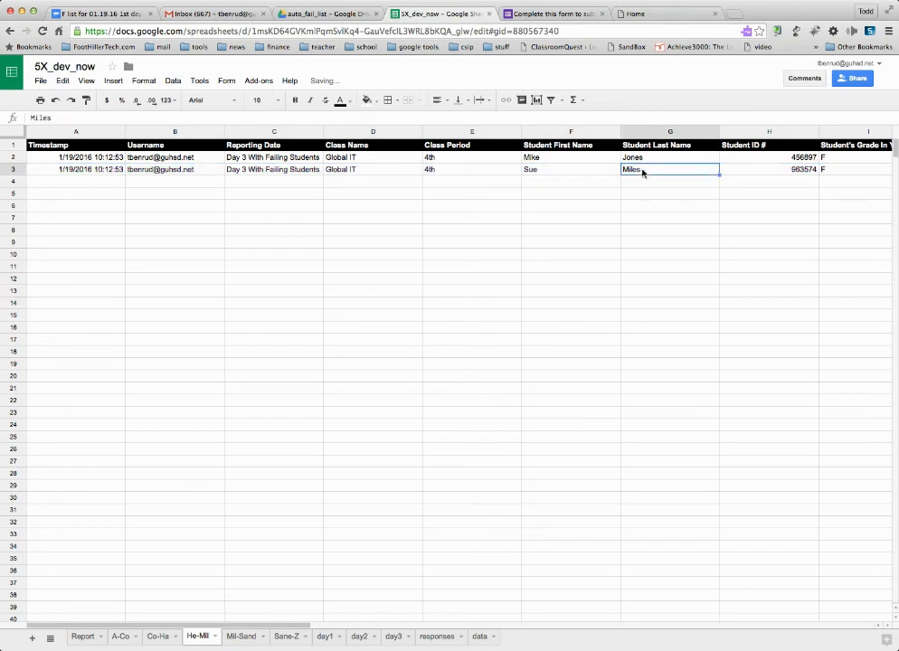
click(112, 80)
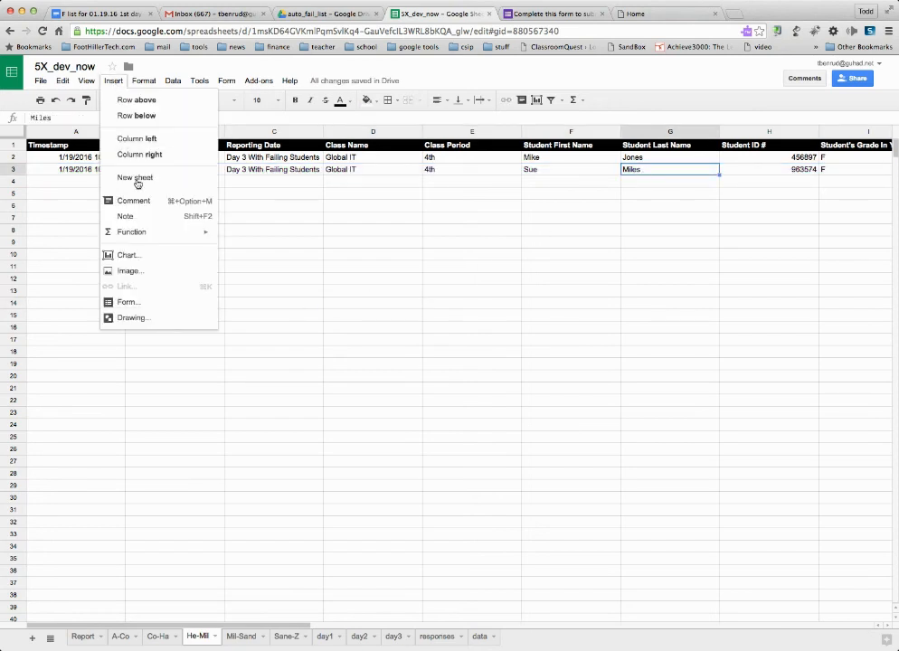
click(134, 201)
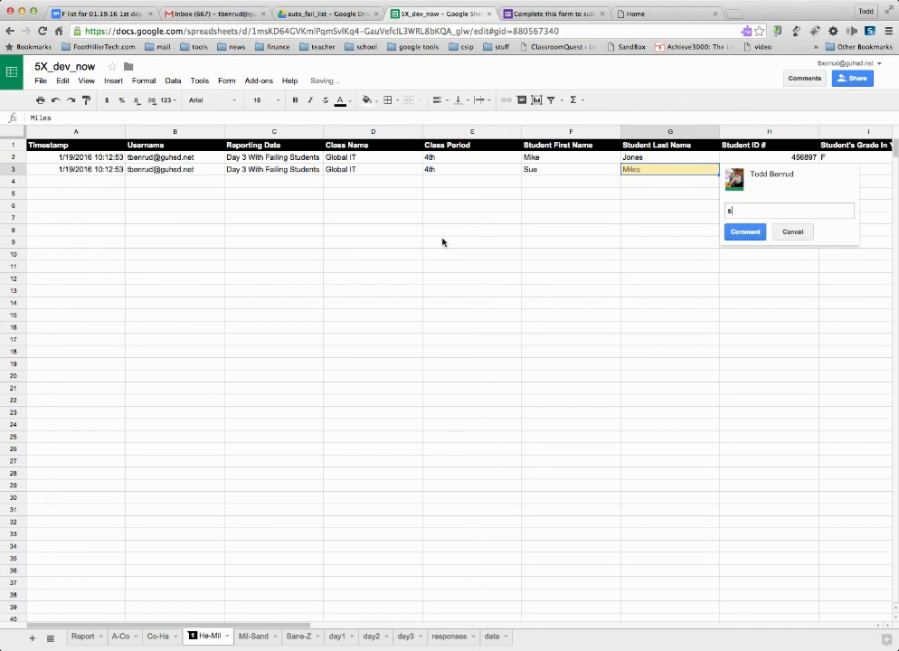
text(spoken with)
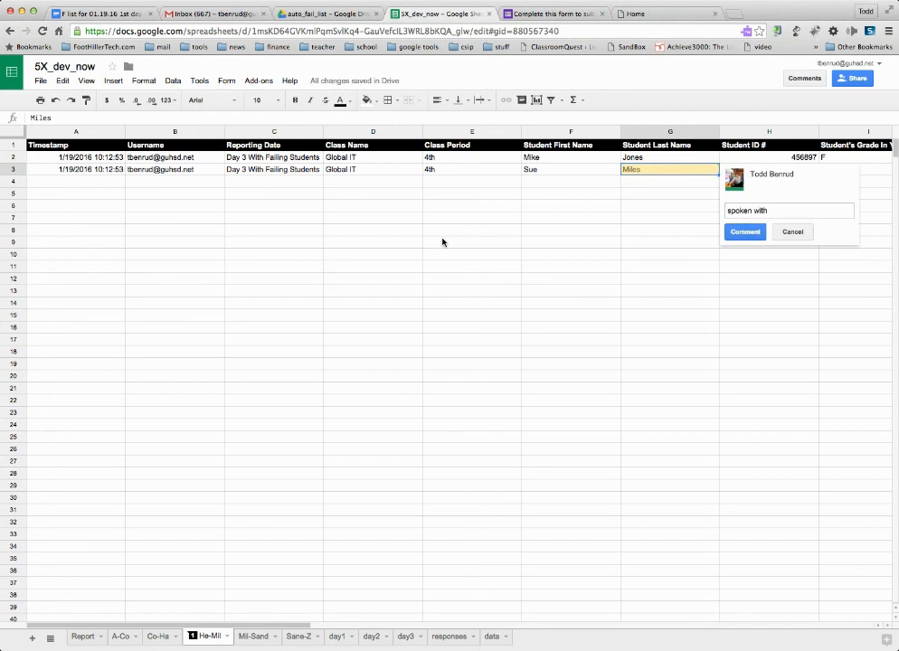
click(793, 231)
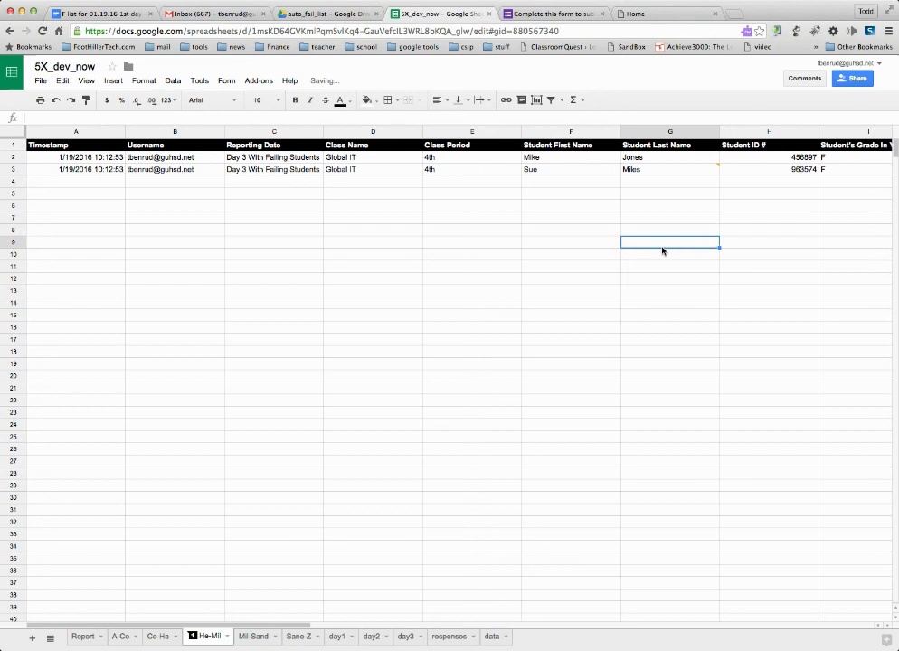
- Deselect the cell, glance at the submitted form page, and return to the counselor sheet
click(669, 170)
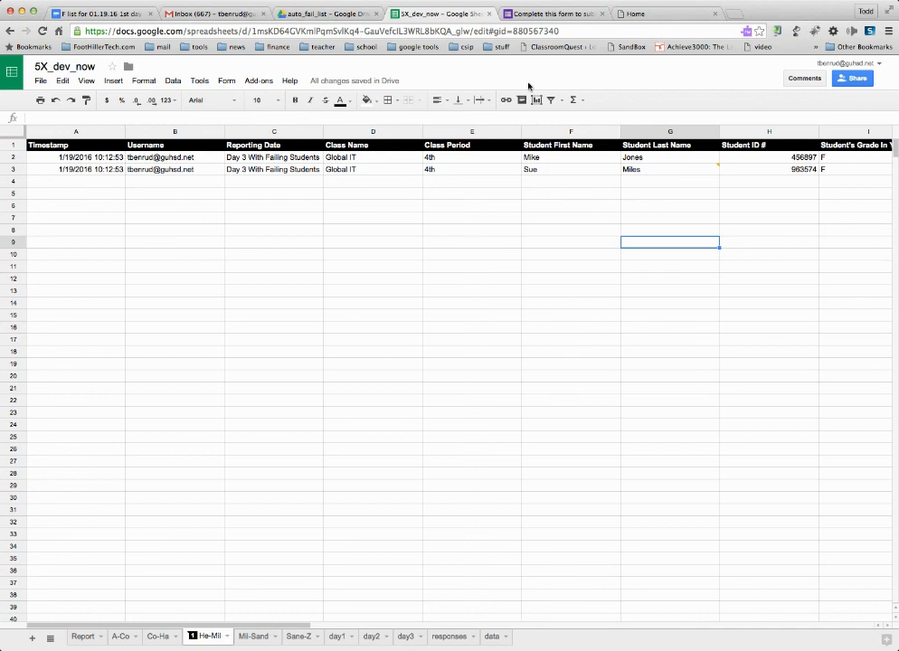
click(552, 13)
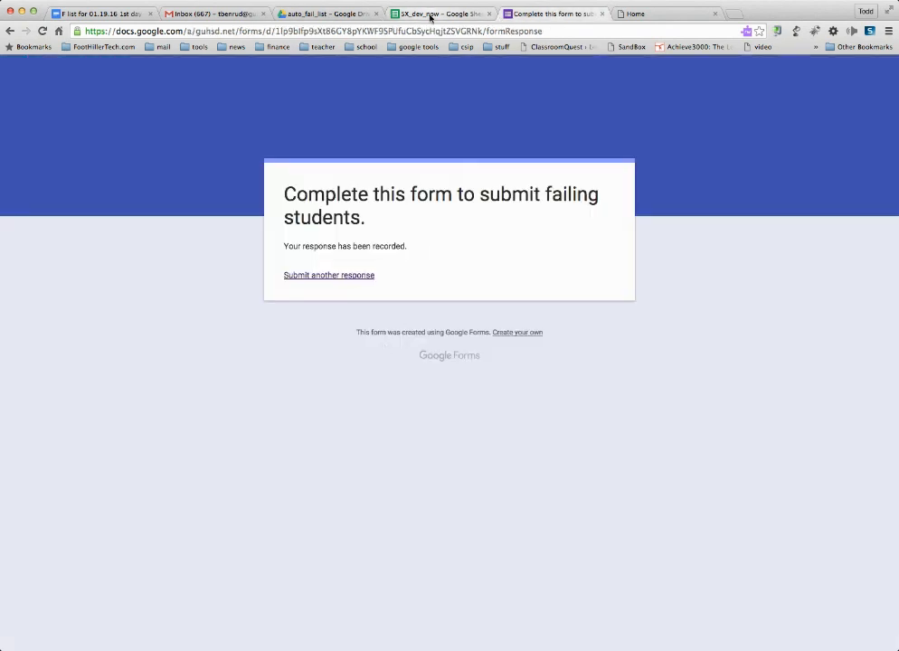
click(438, 12)
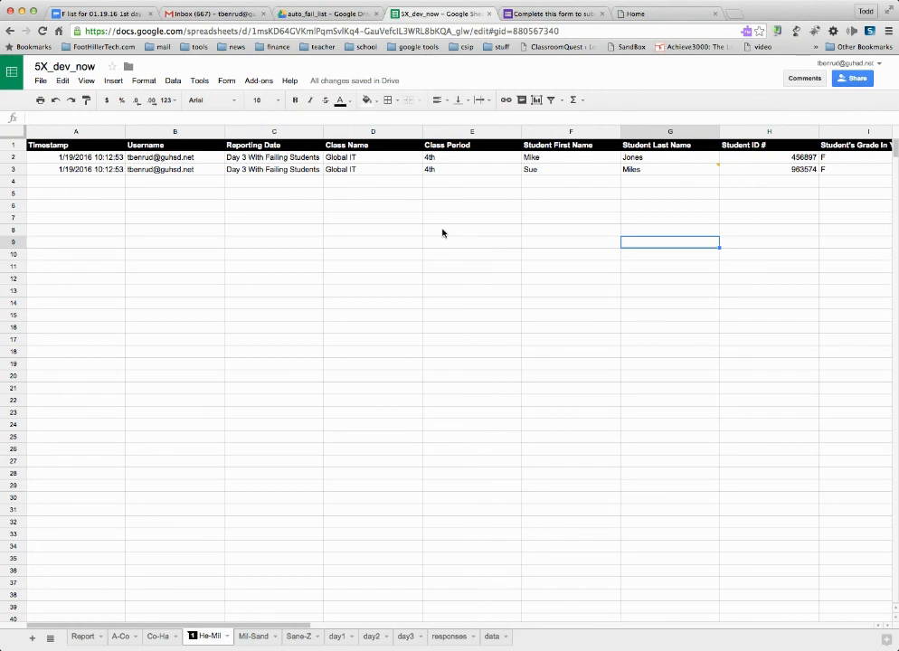